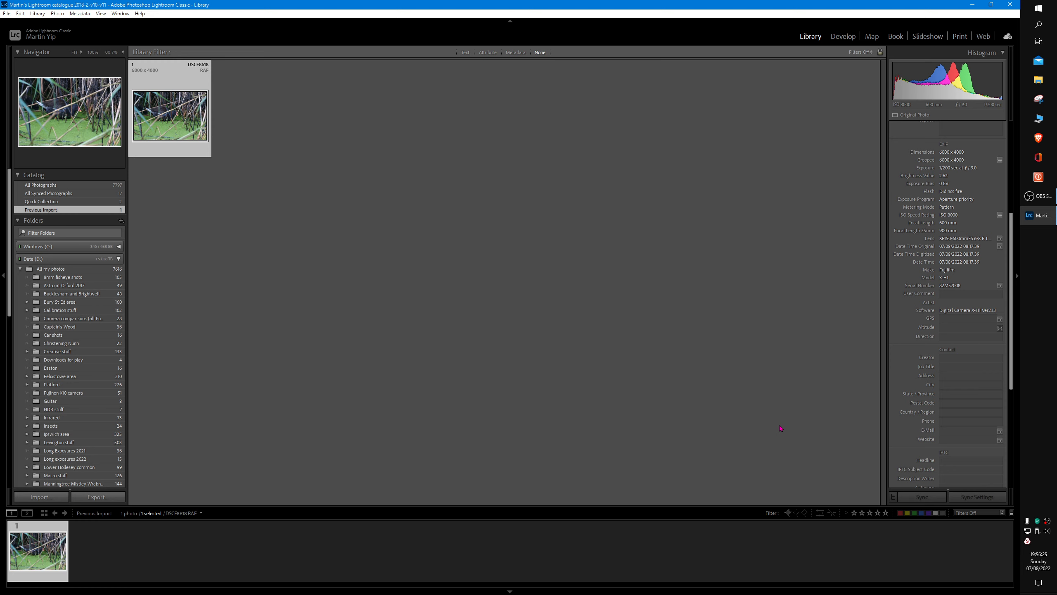
mouse_move(763, 424)
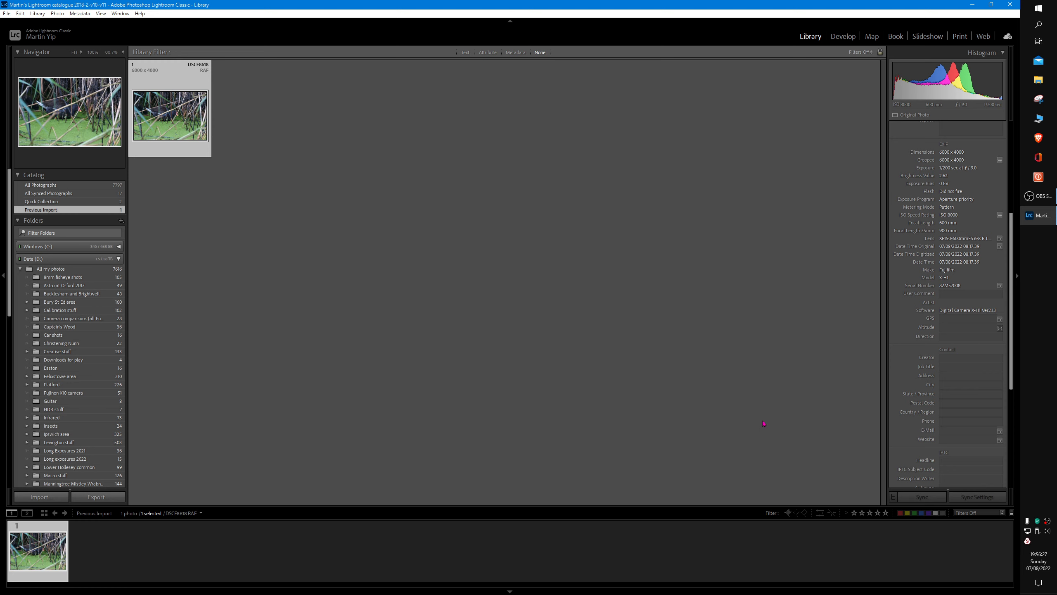
mouse_move(447, 143)
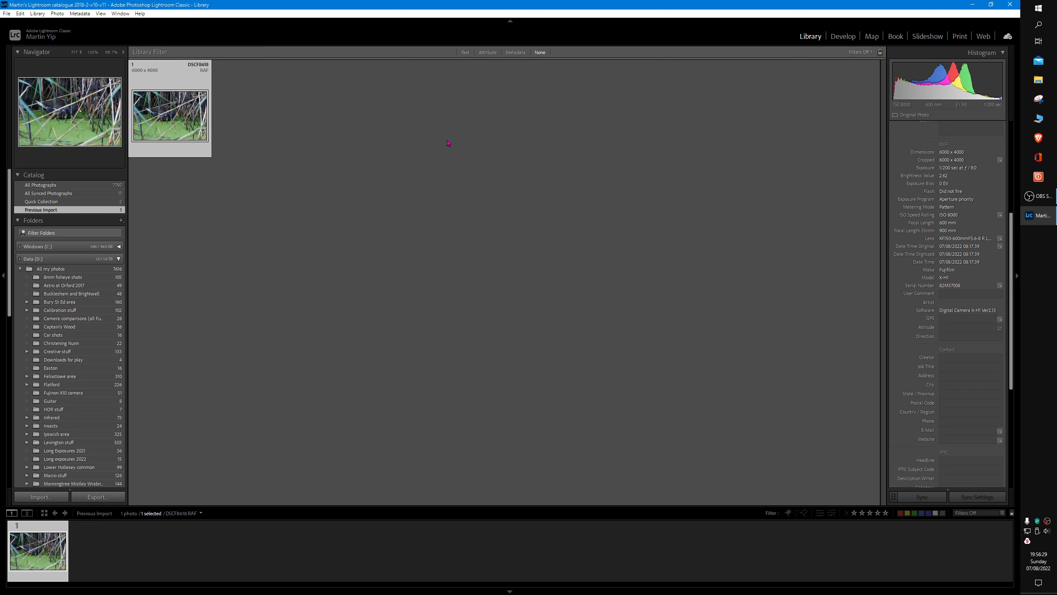
mouse_move(403, 201)
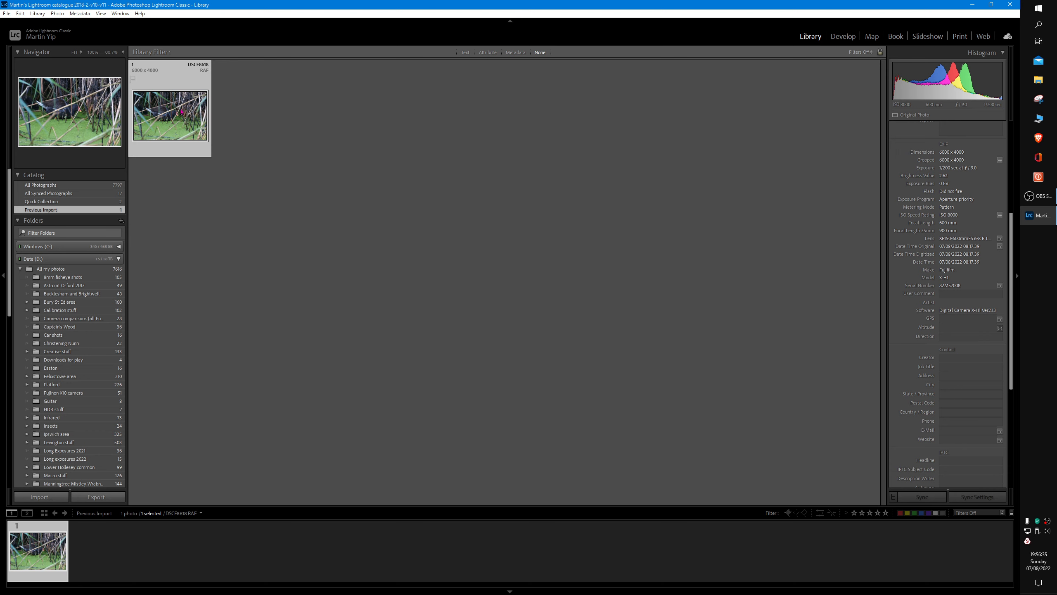
- Open the moorhen photo DSCF8618.RAF in Loupe view by double-clicking its thumbnail
double_click(170, 119)
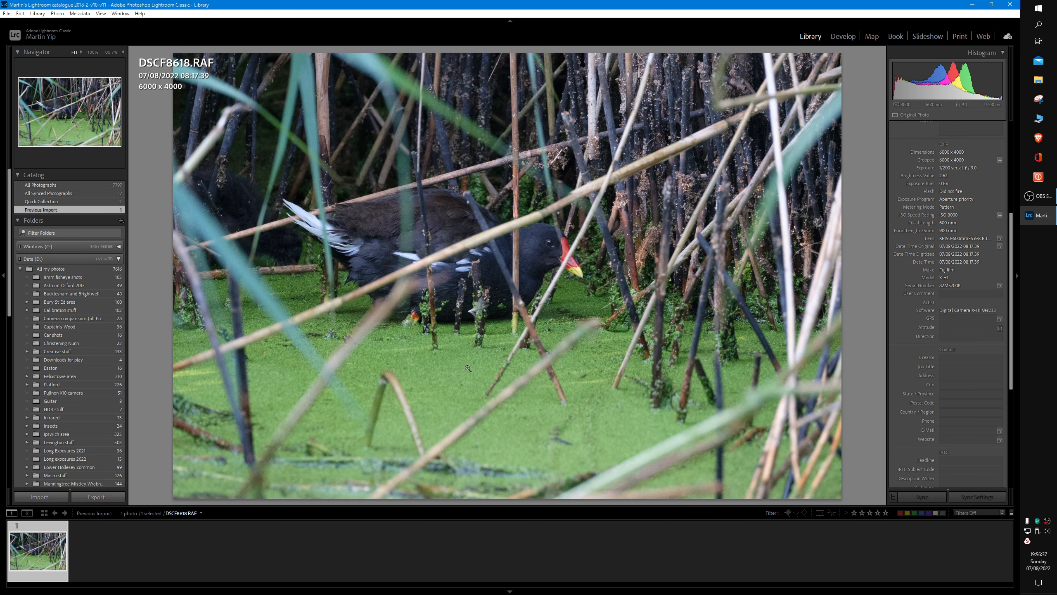
mouse_move(446, 281)
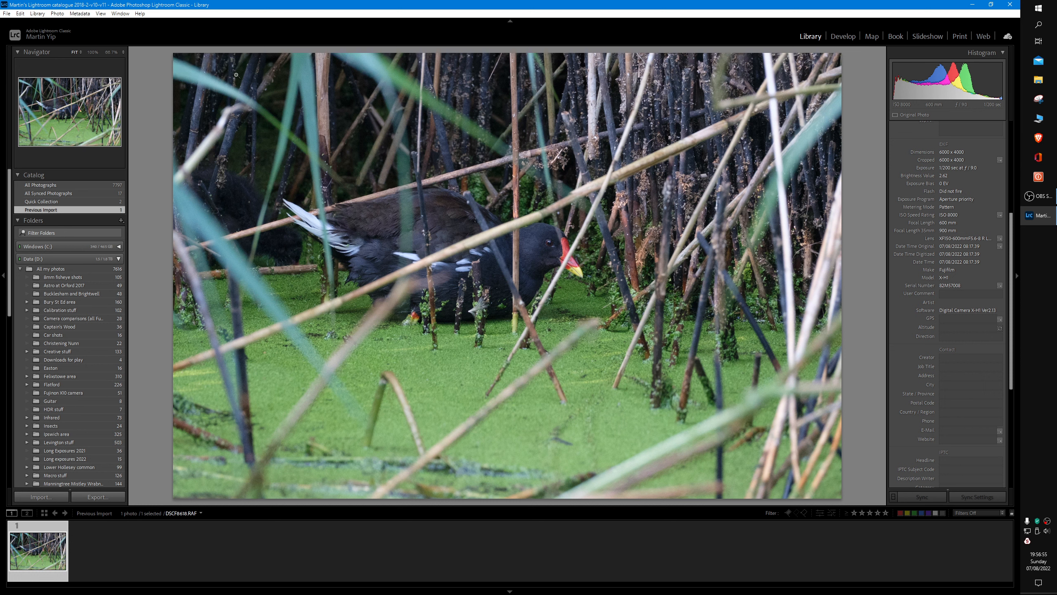
mouse_move(171, 101)
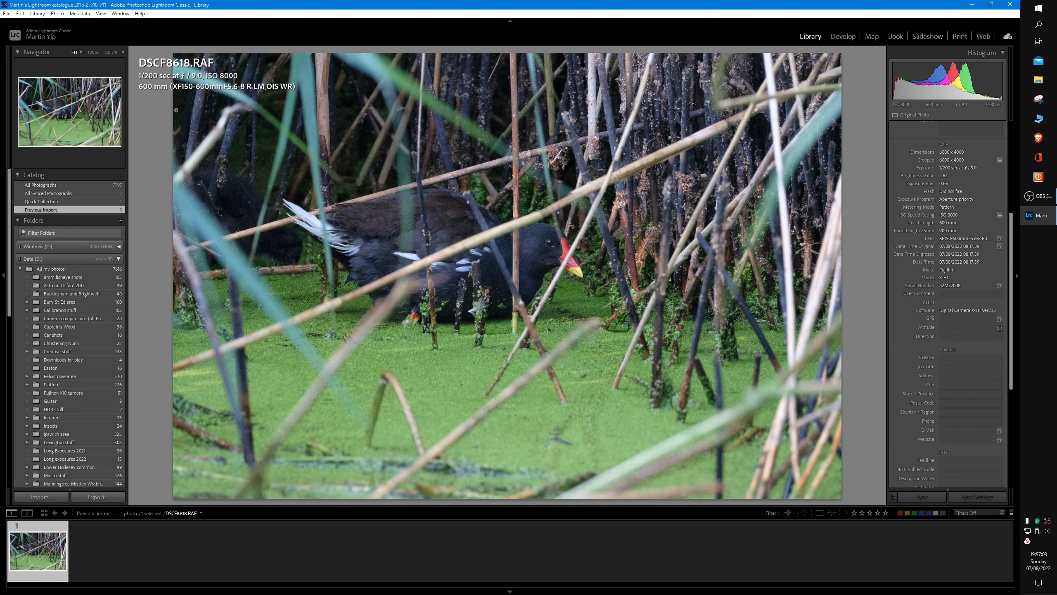
mouse_move(227, 109)
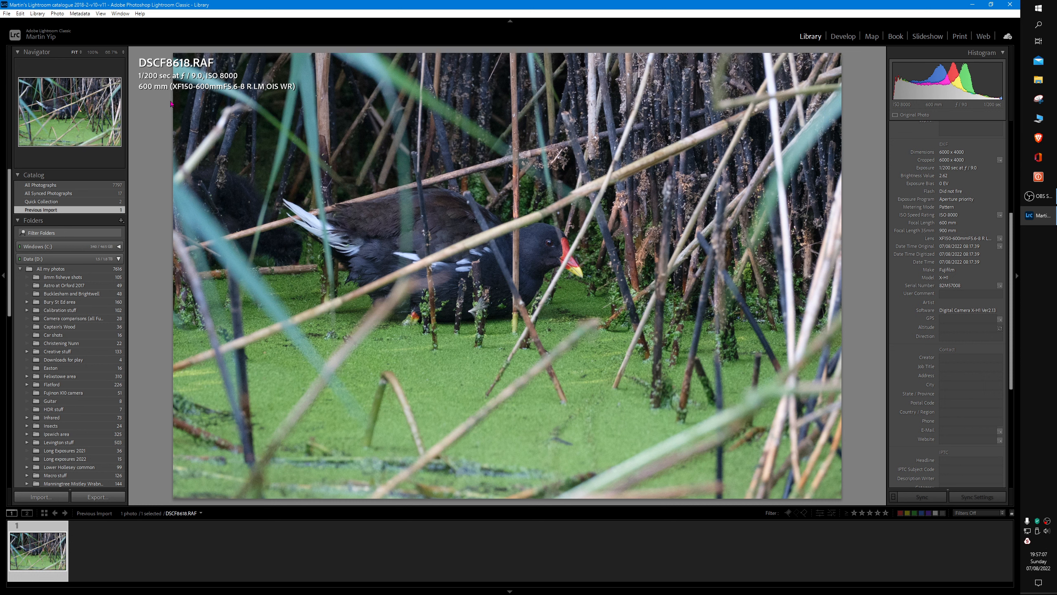
mouse_move(190, 100)
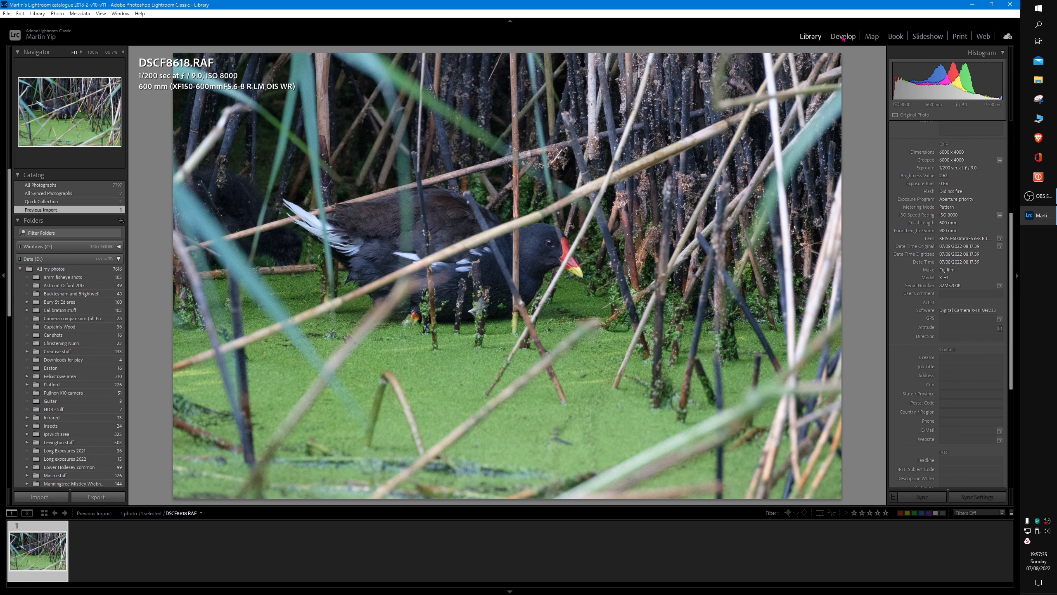
- In the Develop module, crop the moorhen photo tightly to 3562 × 2305 around the bird
left_click(842, 36)
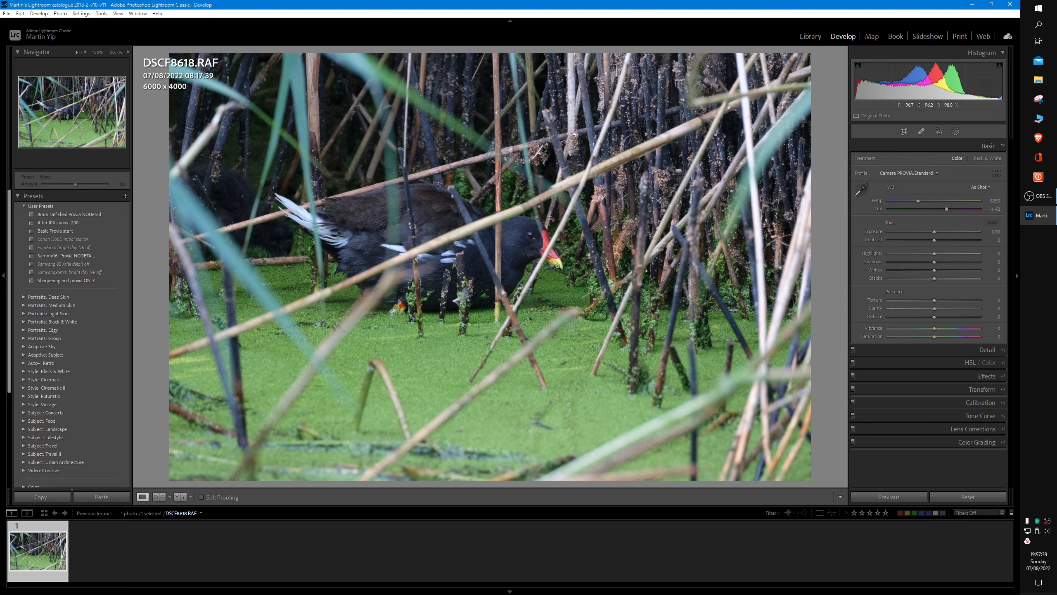
mouse_move(821, 282)
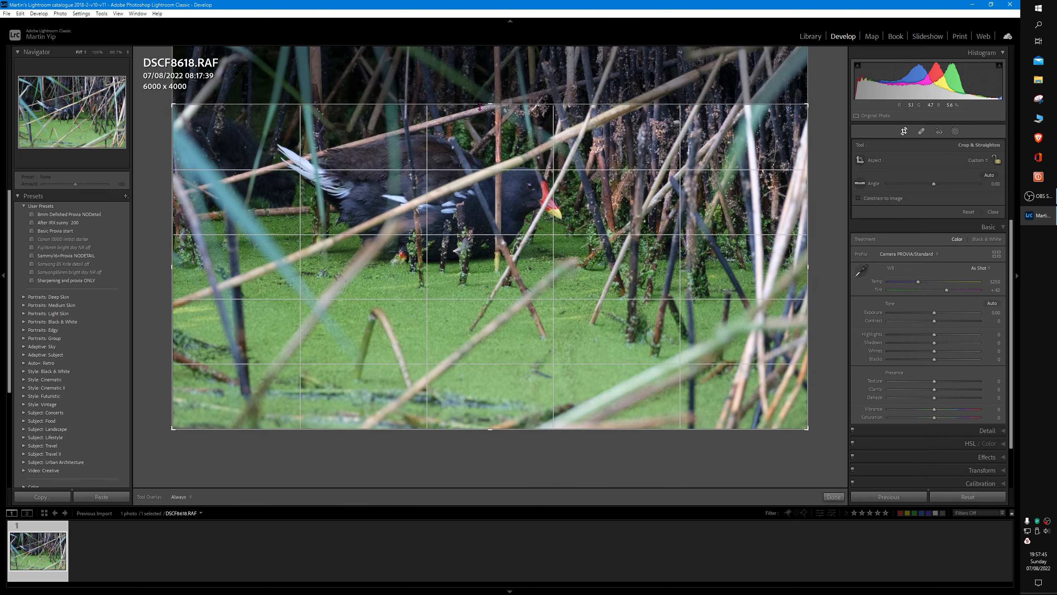
left_click_drag(489, 430, 493, 430)
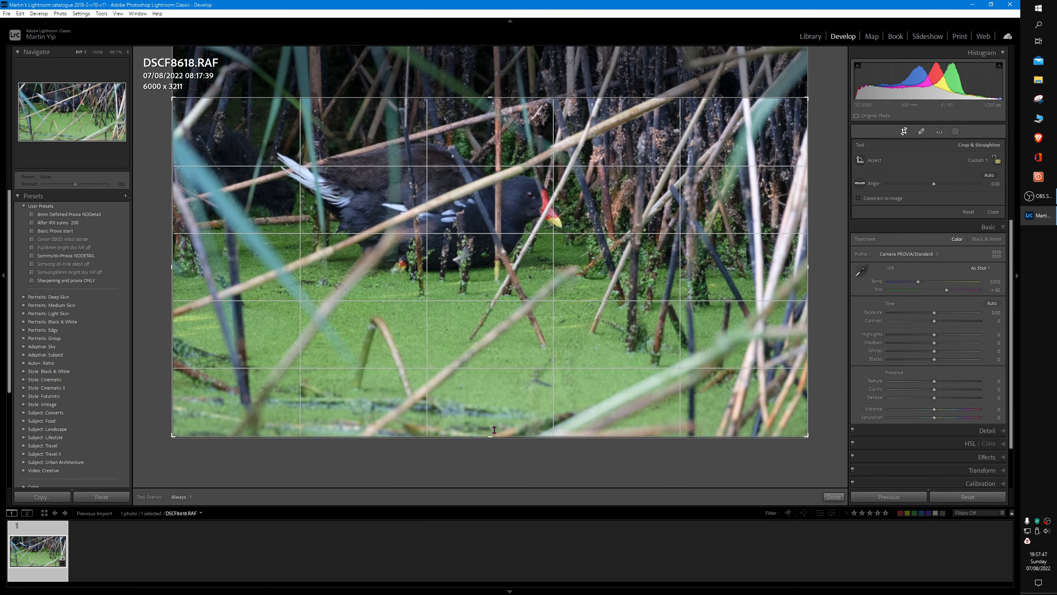
left_click_drag(493, 430, 493, 381)
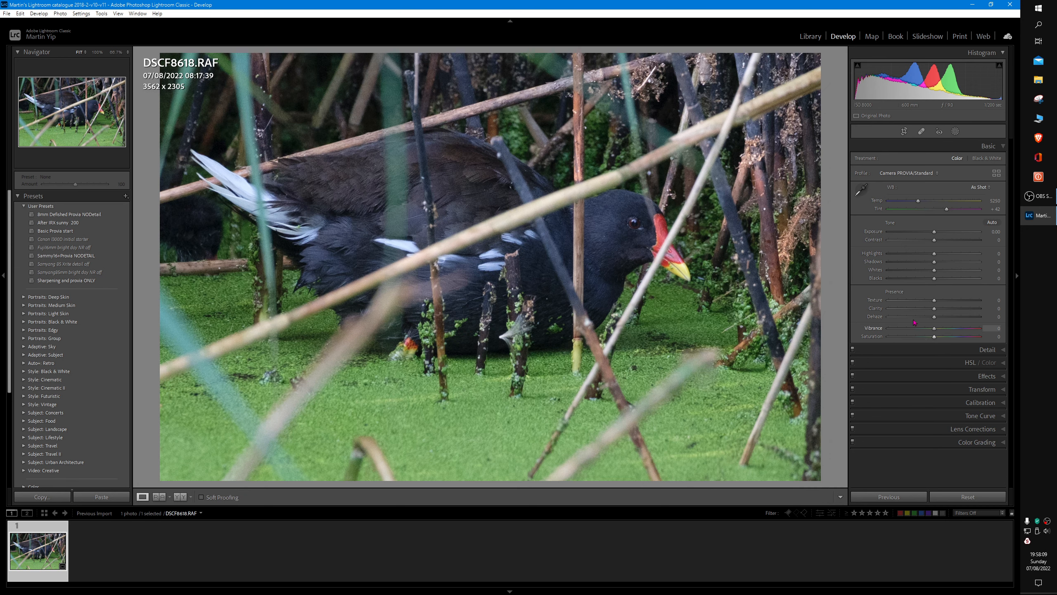
mouse_move(927, 295)
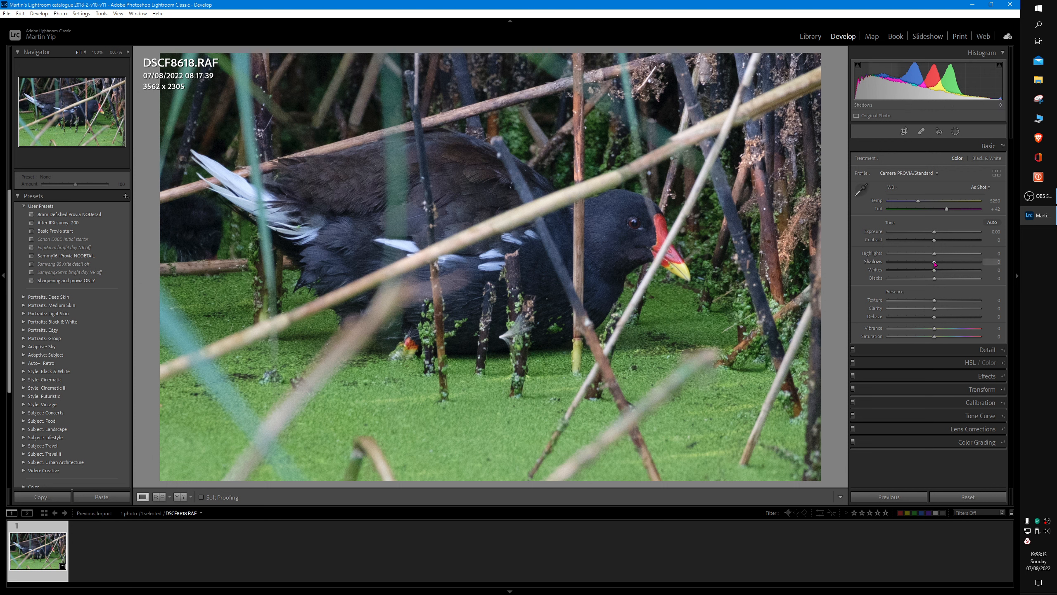
- Raise the Shadows and Vibrance sliders in the Basic panel
left_click_drag(933, 261, 945, 262)
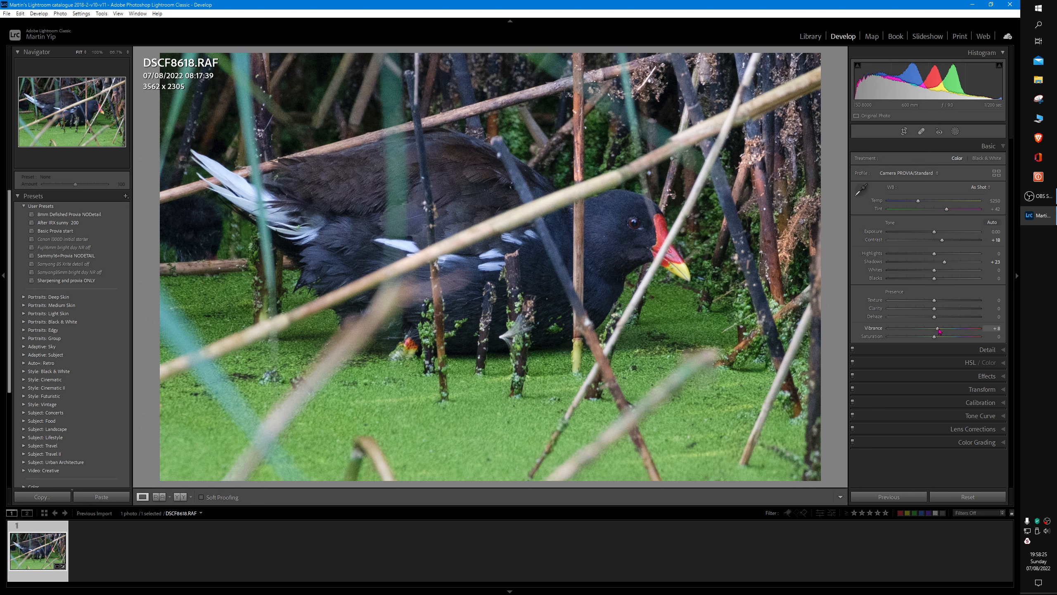
left_click_drag(939, 331, 941, 332)
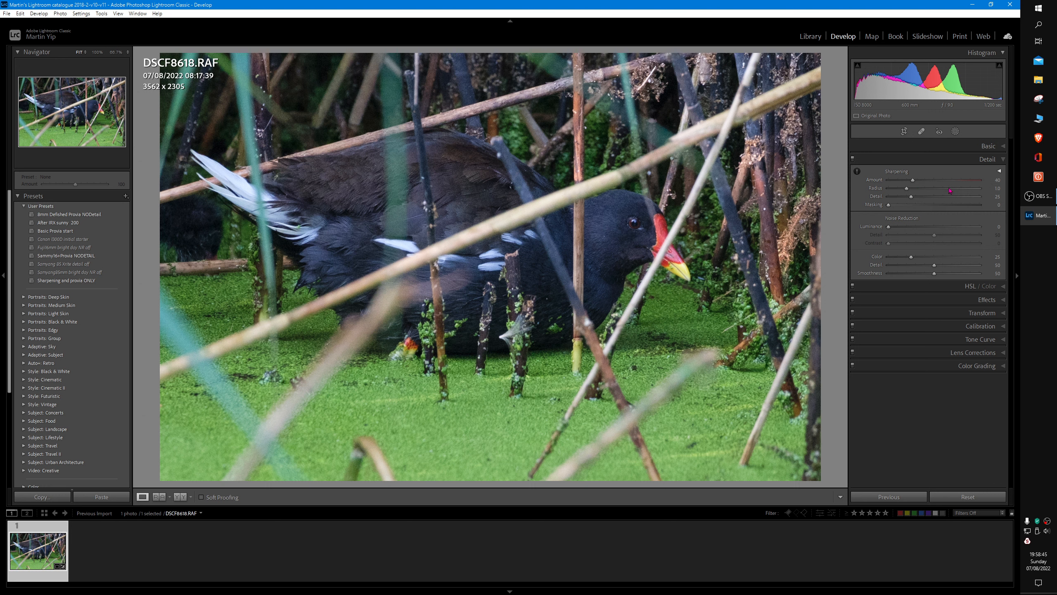
- Push the Sharpening Amount to maximum, then pull it back to a moderate amount
left_click_drag(917, 180, 937, 180)
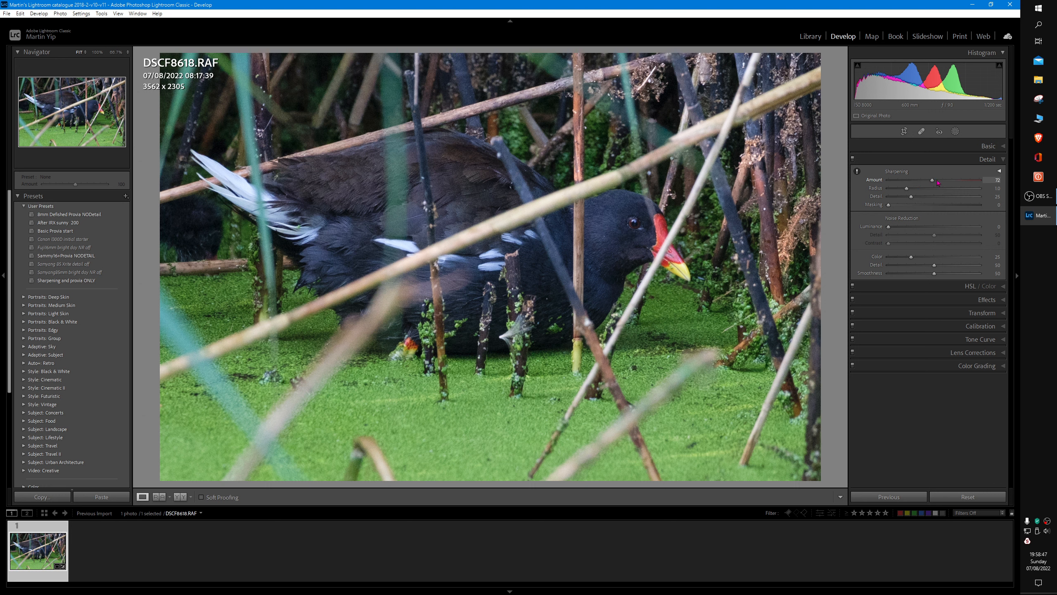
left_click_drag(936, 180, 981, 180)
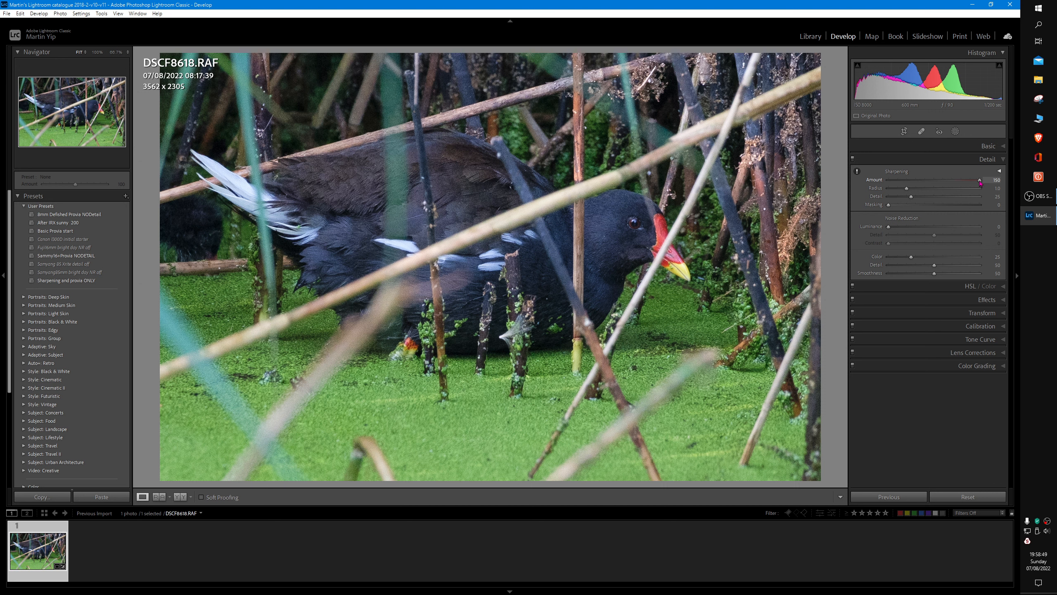
left_click_drag(981, 183, 910, 183)
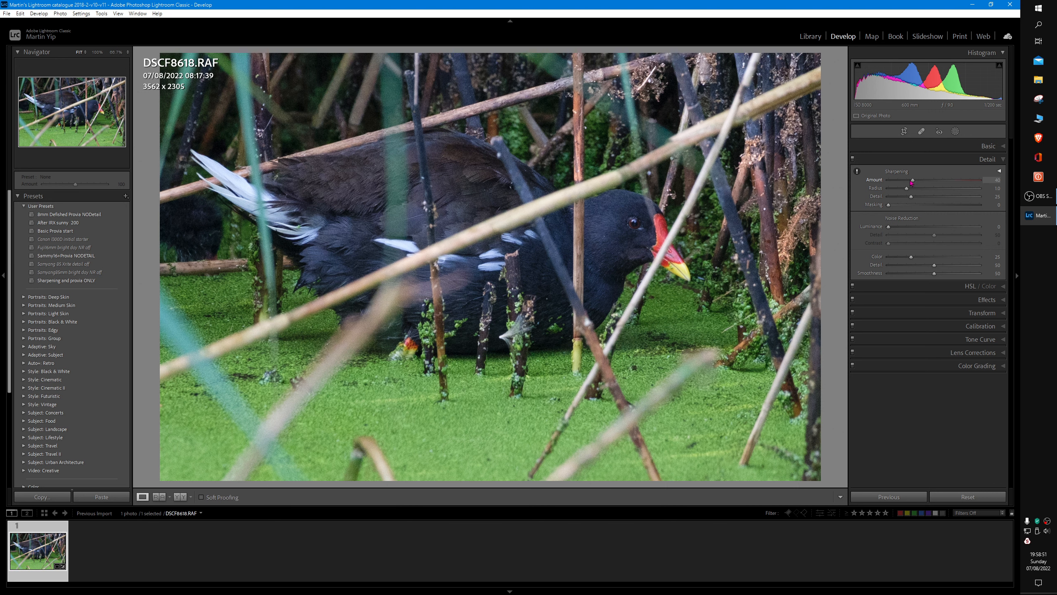
left_click_drag(900, 183, 911, 184)
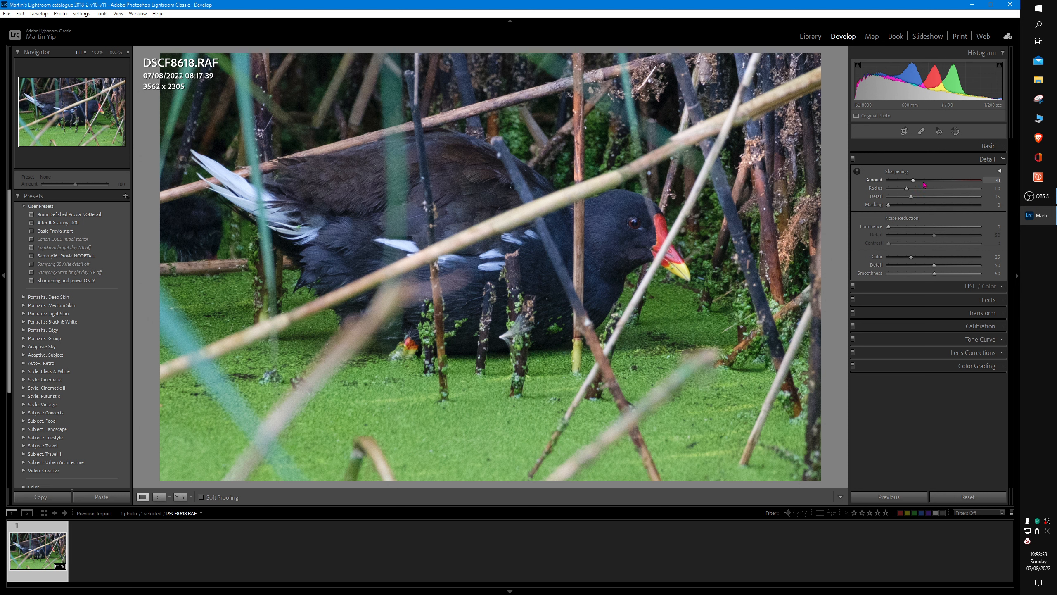
mouse_move(853, 159)
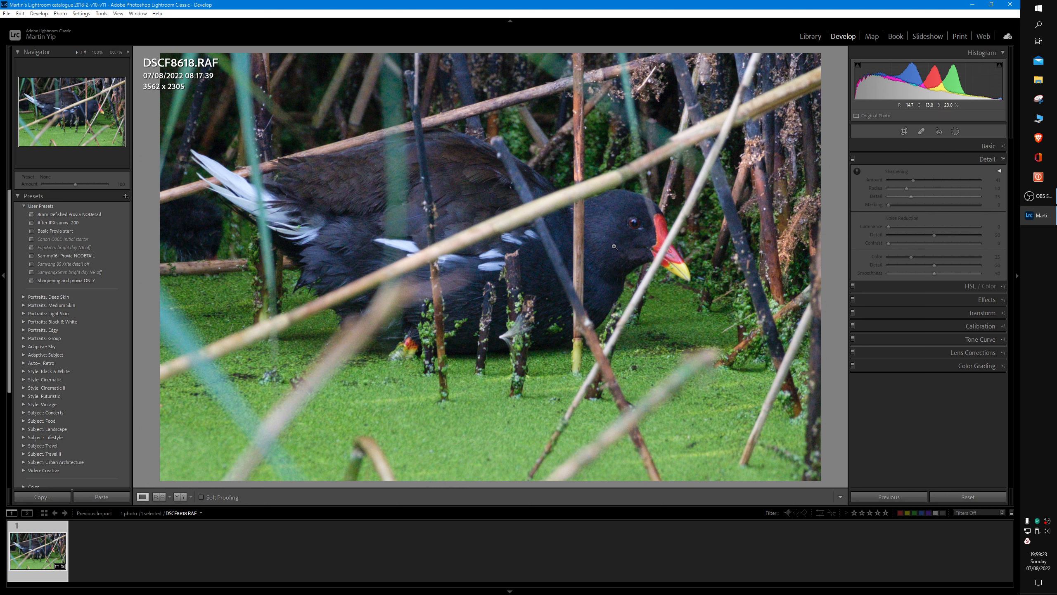
mouse_move(578, 242)
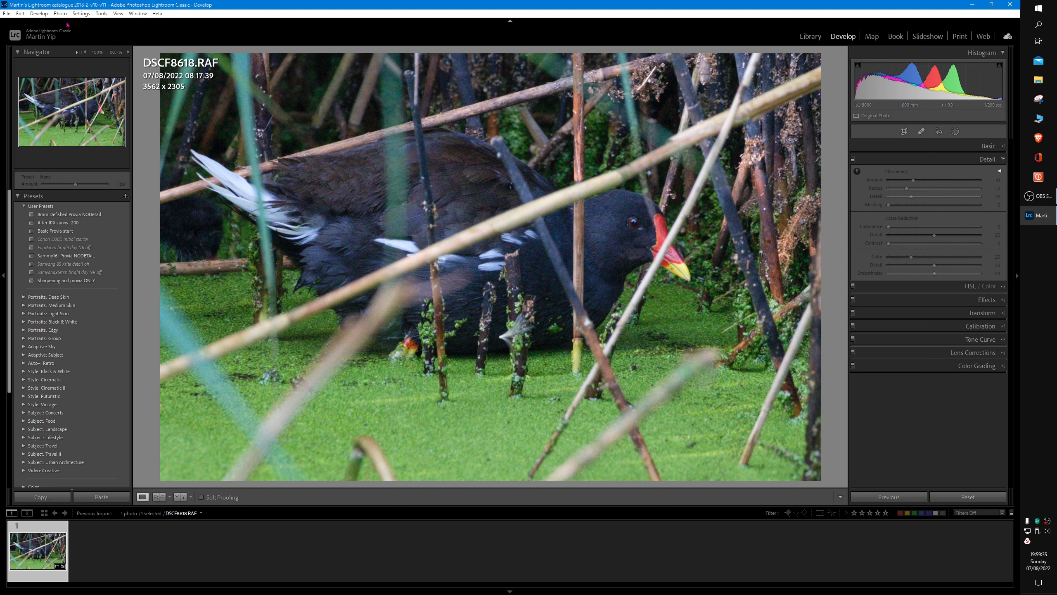
- Edit a copy with Lightroom adjustments in Topaz DeNoise AI from the Photo menu
left_click(60, 14)
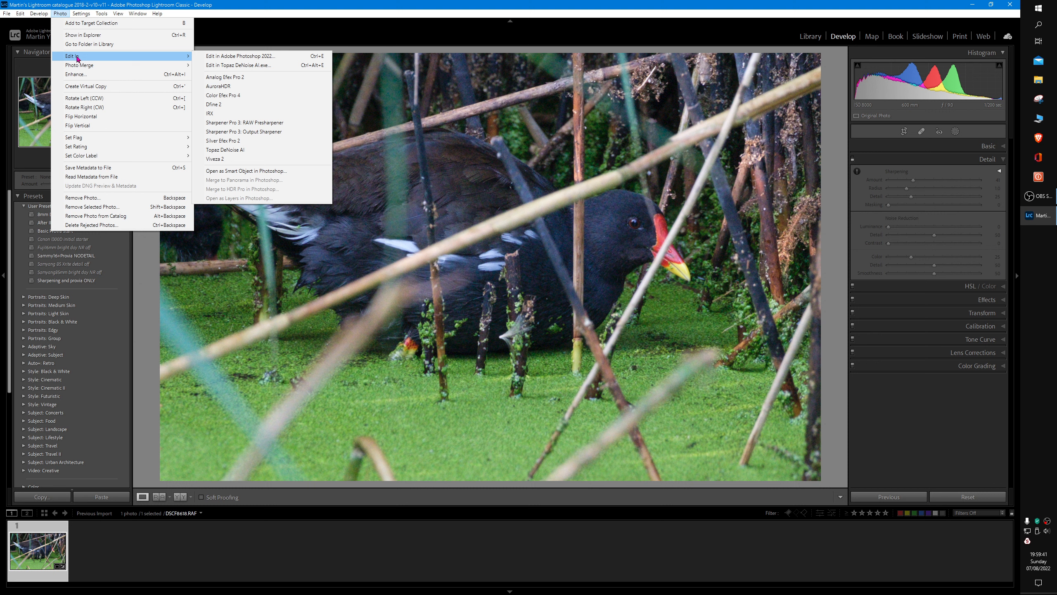
mouse_move(186, 58)
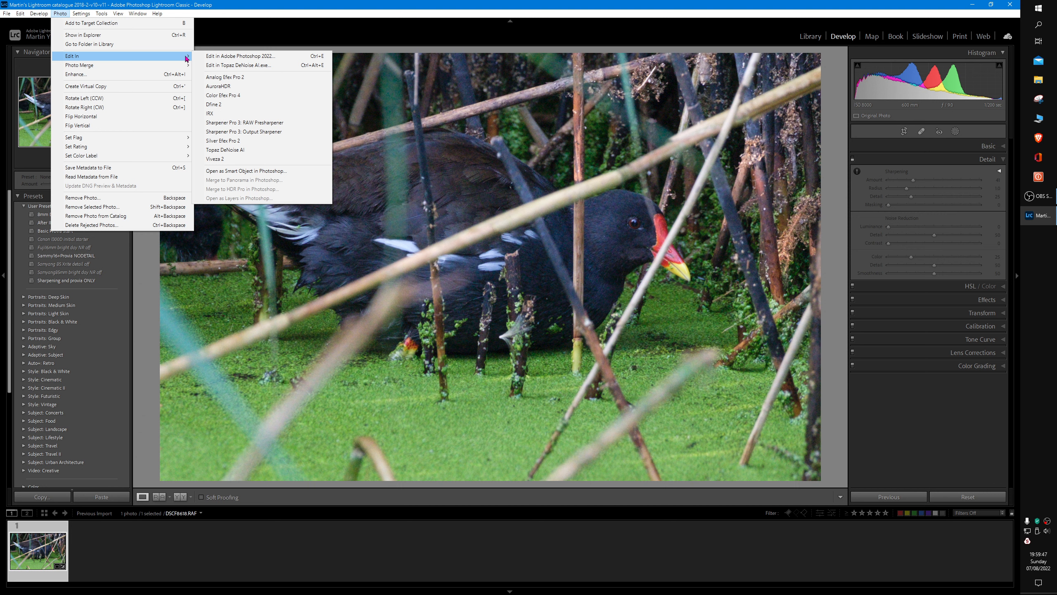
mouse_move(226, 76)
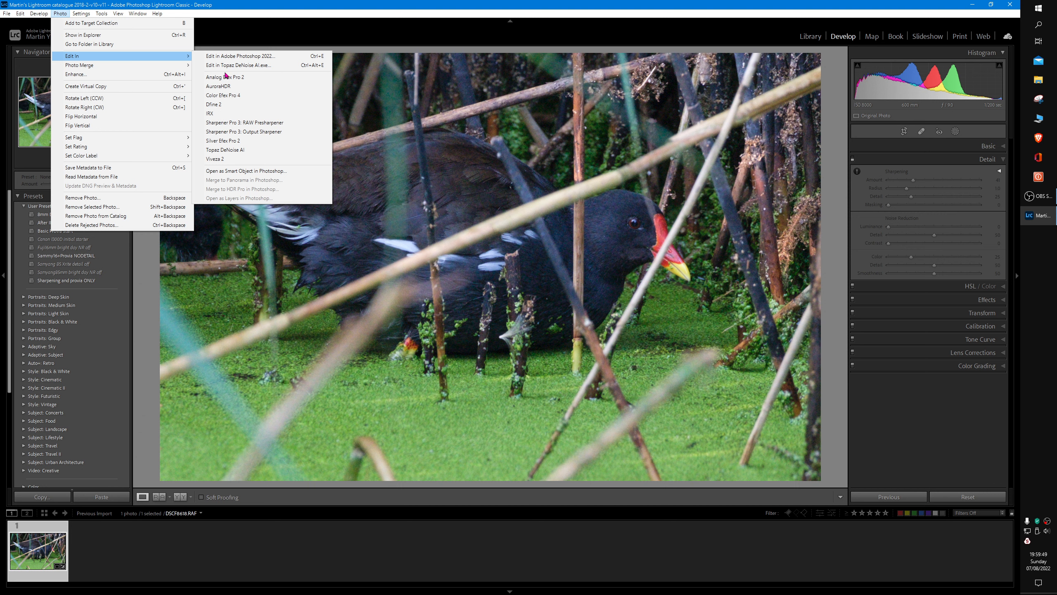
mouse_move(229, 149)
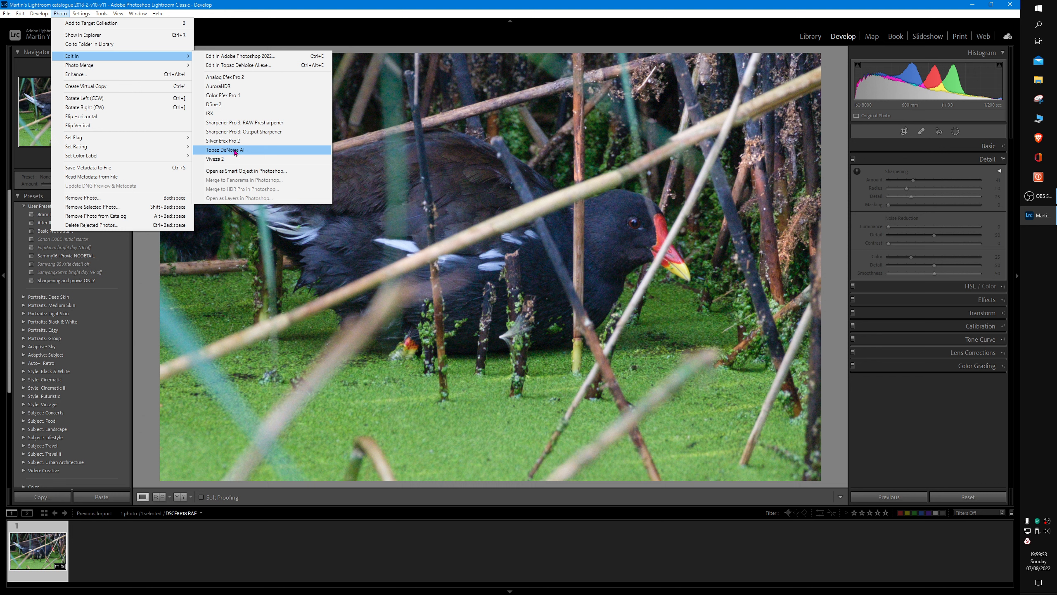
left_click(225, 149)
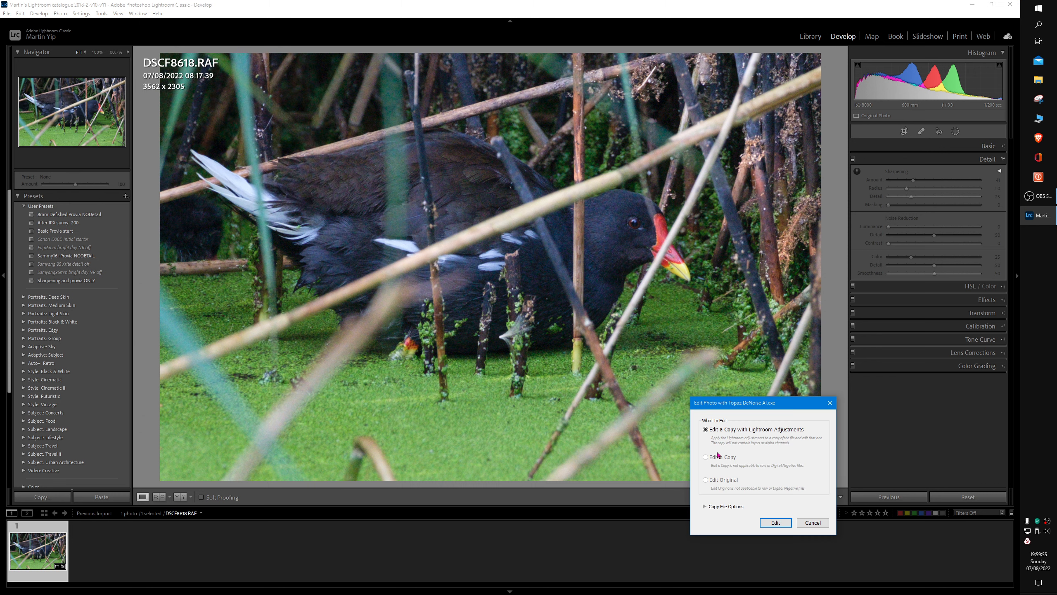
mouse_move(717, 441)
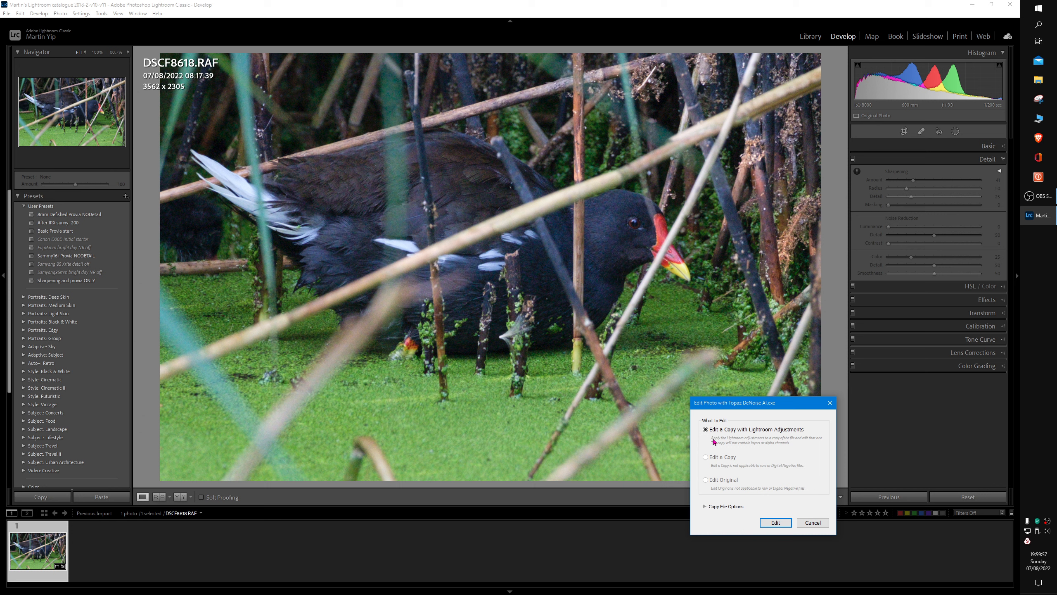
mouse_move(788, 471)
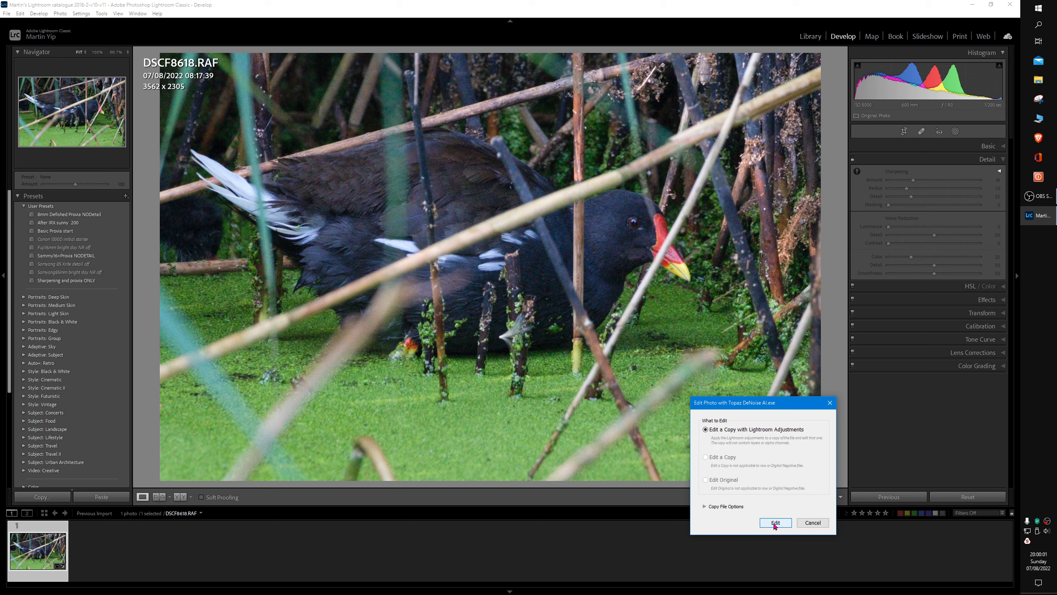
left_click(775, 522)
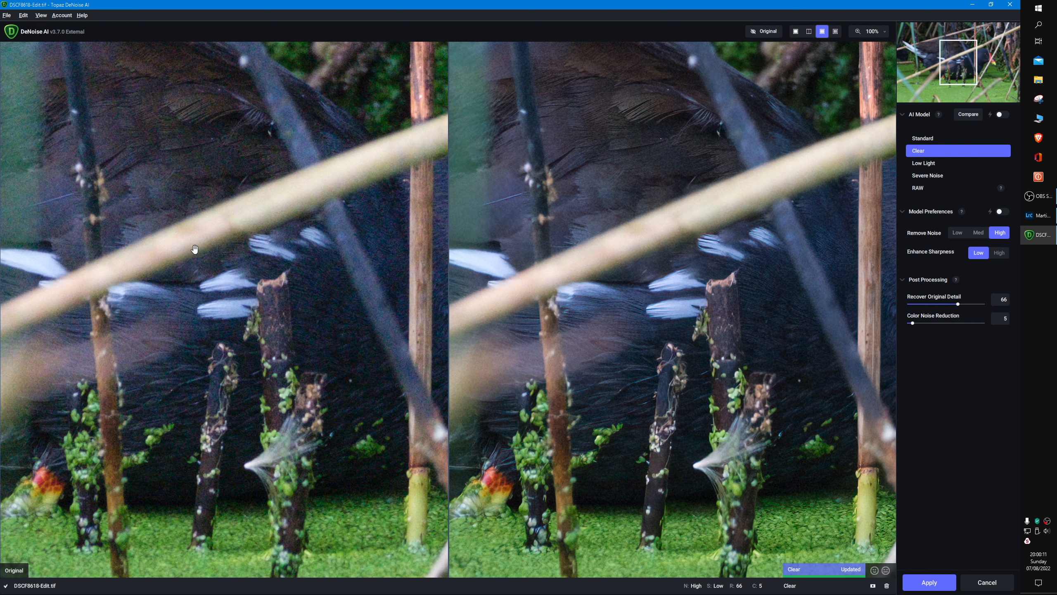
mouse_move(462, 282)
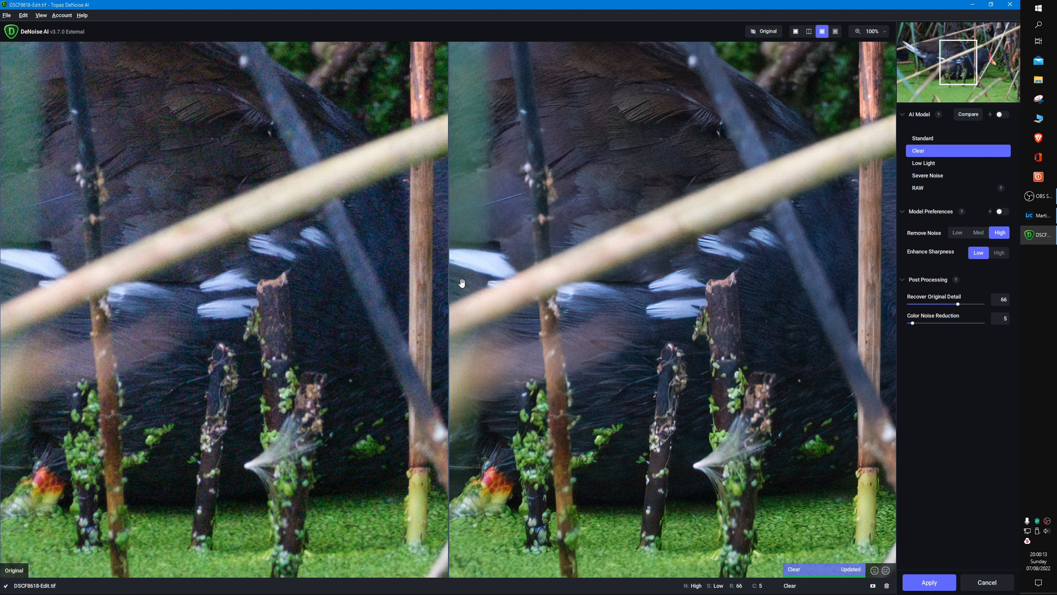
mouse_move(814, 46)
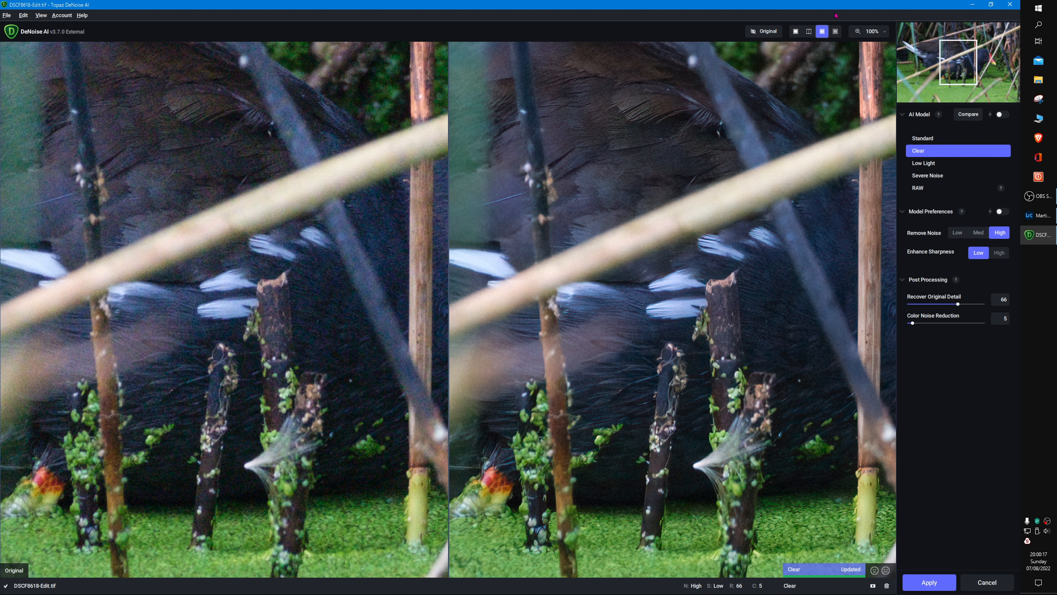
mouse_move(807, 49)
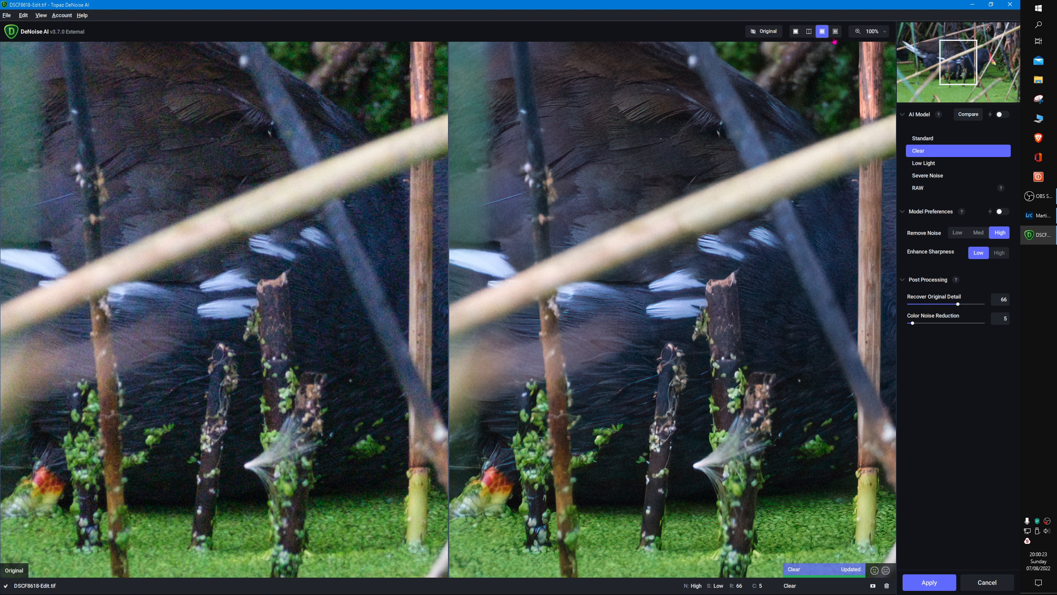
mouse_move(834, 32)
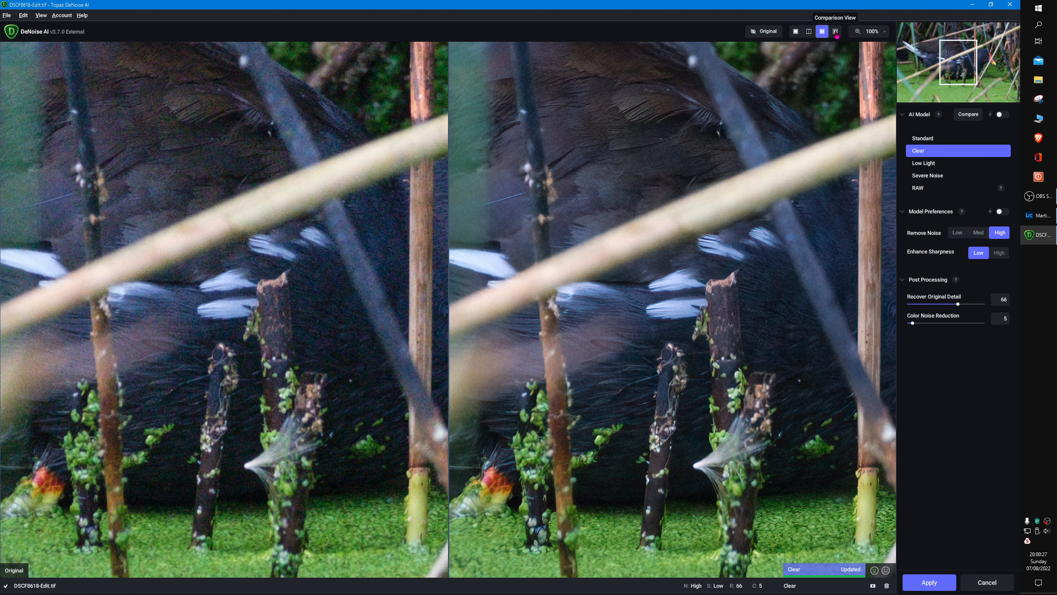
- Switch to the four-pane comparison view showing Clear, Low Light and Severe Noise
left_click(835, 31)
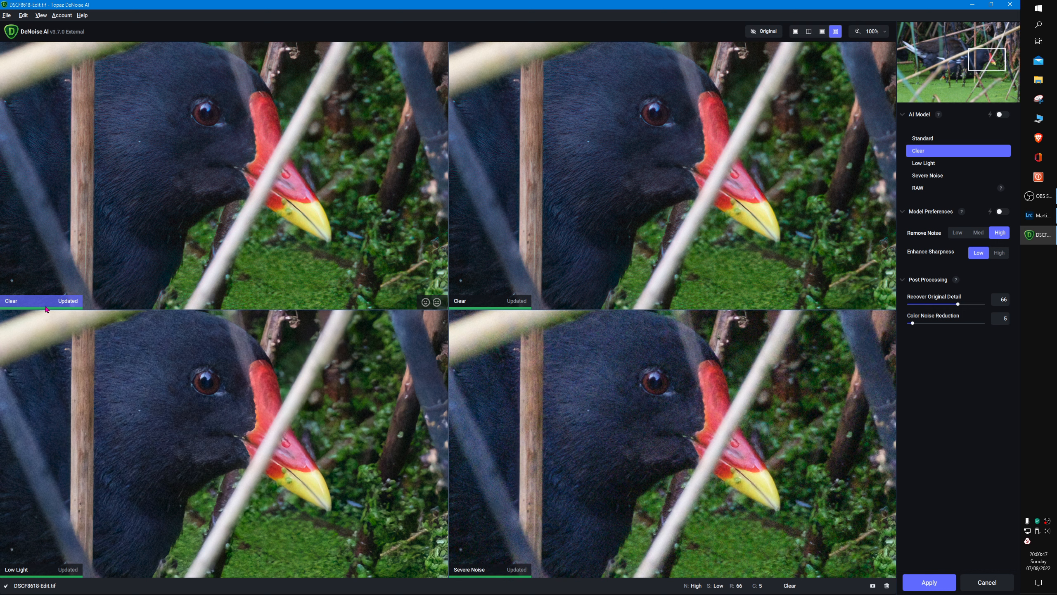
mouse_move(230, 256)
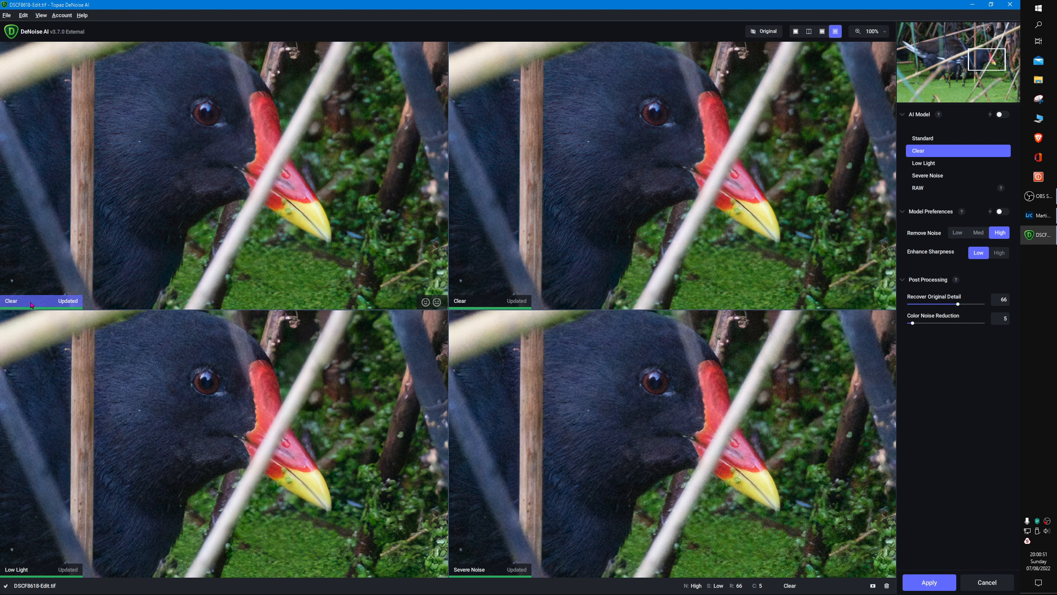
mouse_move(467, 315)
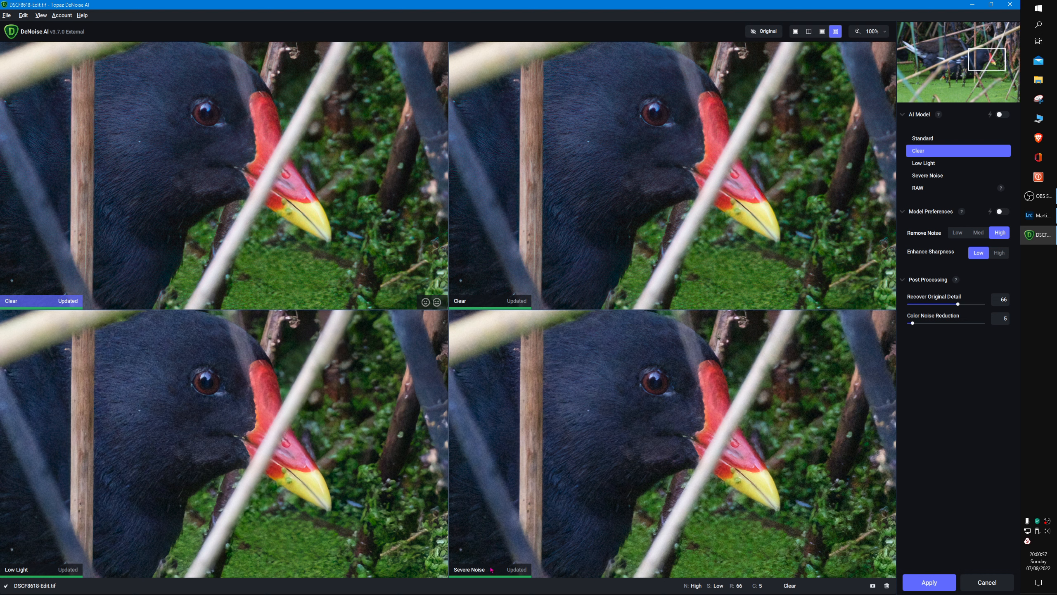
mouse_move(344, 290)
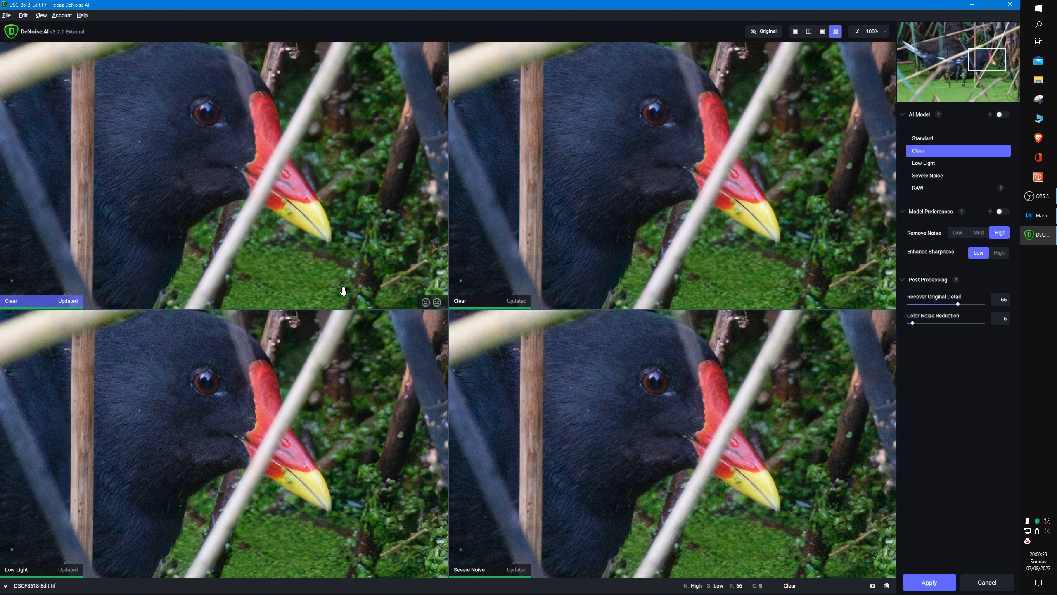
mouse_move(602, 281)
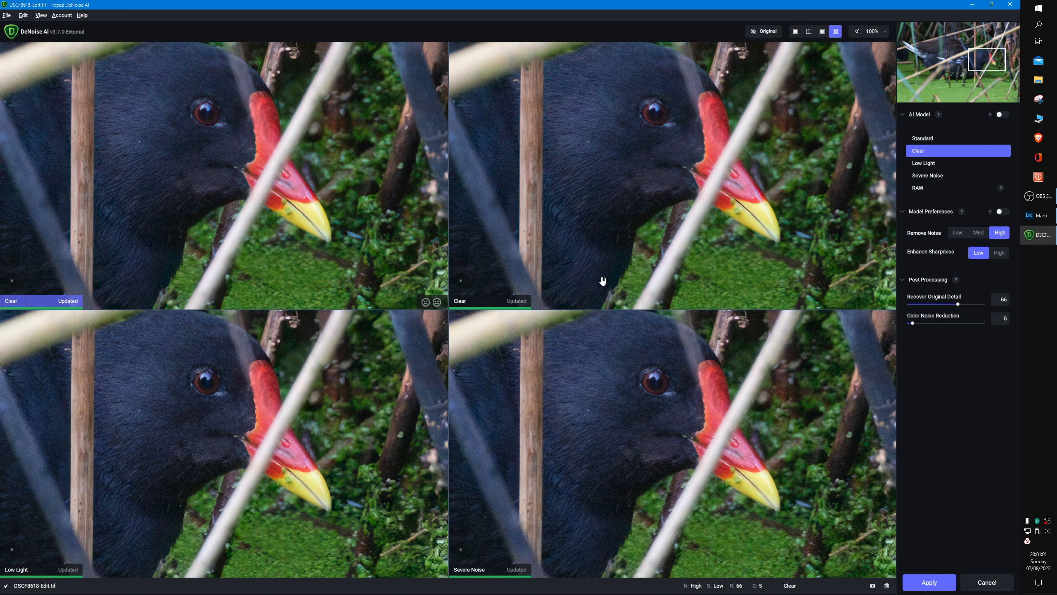
mouse_move(799, 151)
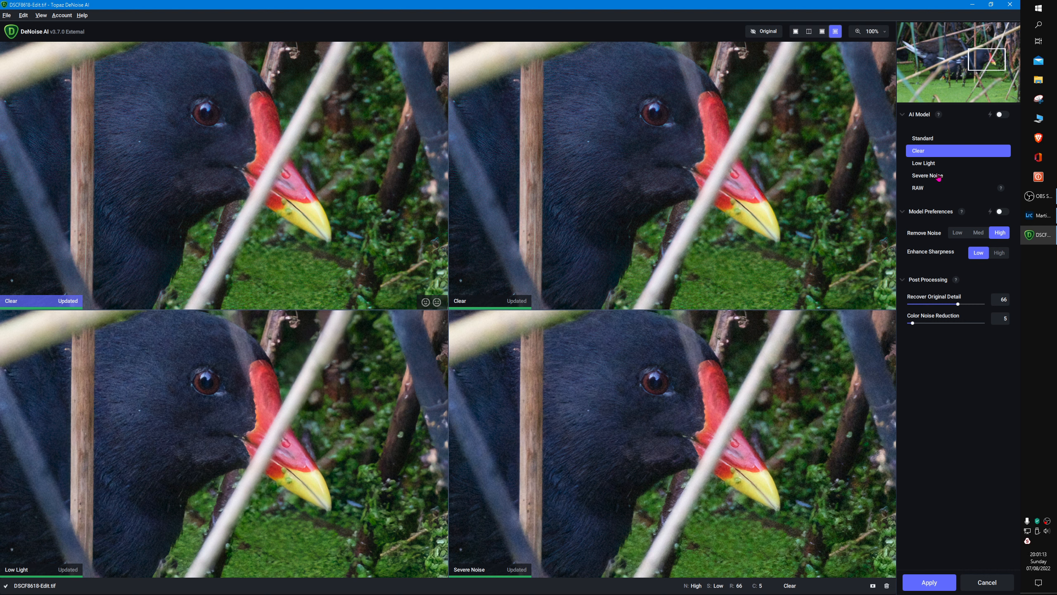
- Preview the Low Light, then Severe Noise model in the first pane
left_click(922, 138)
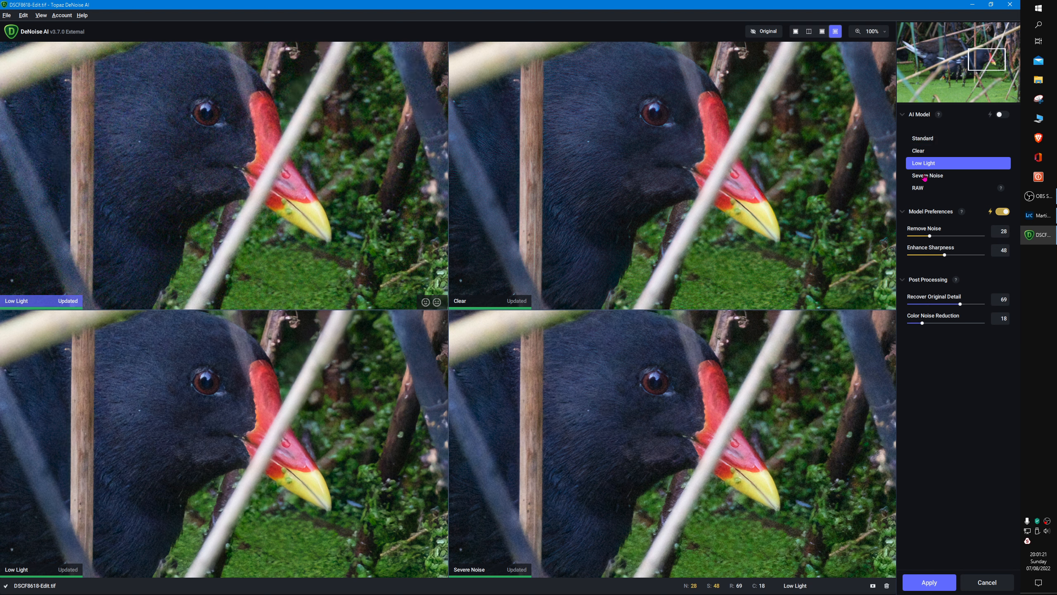
left_click(927, 175)
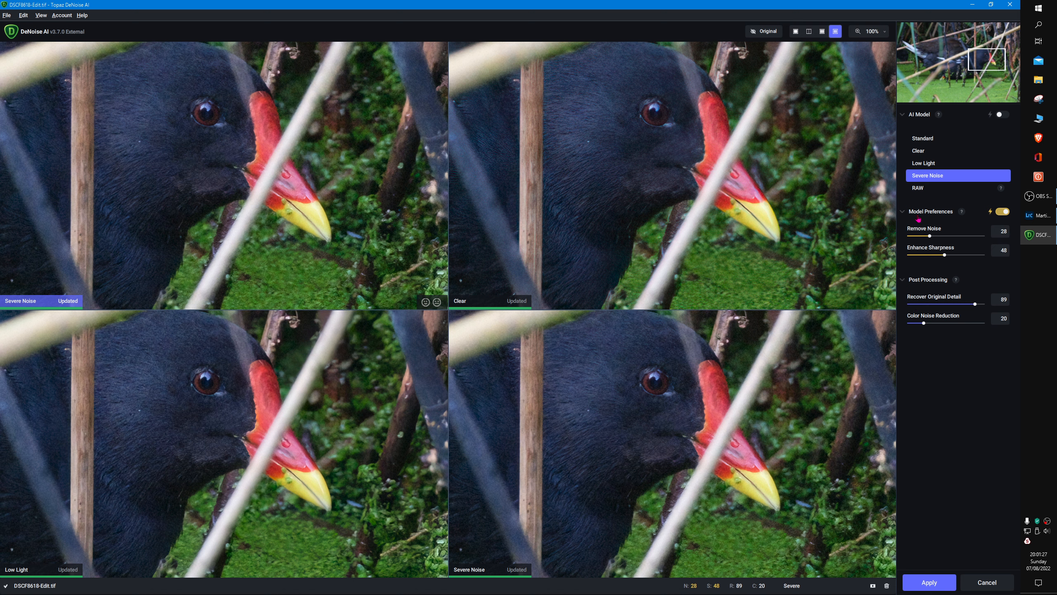
mouse_move(971, 267)
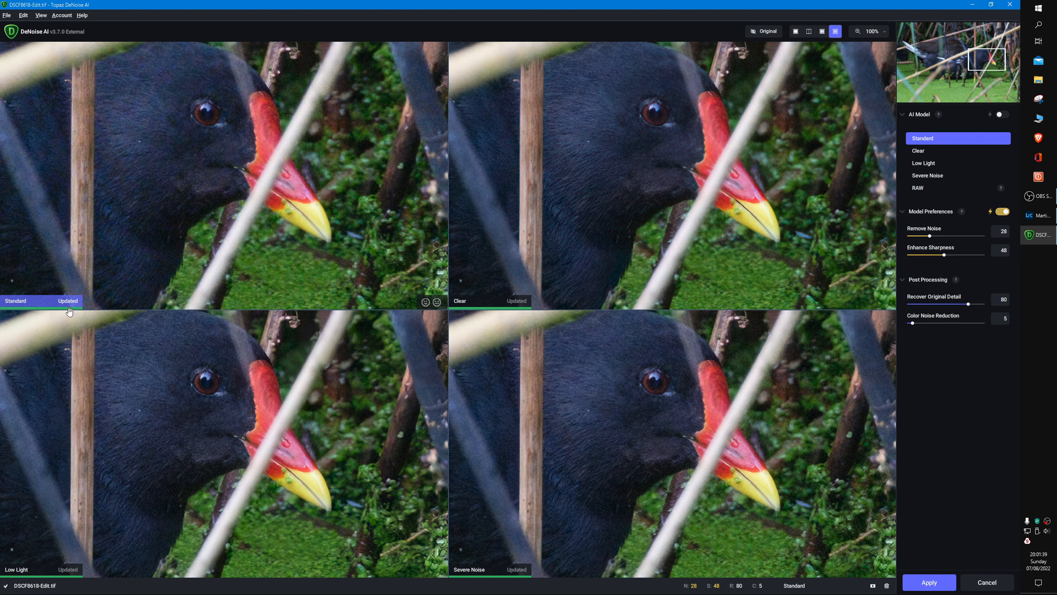
mouse_move(329, 302)
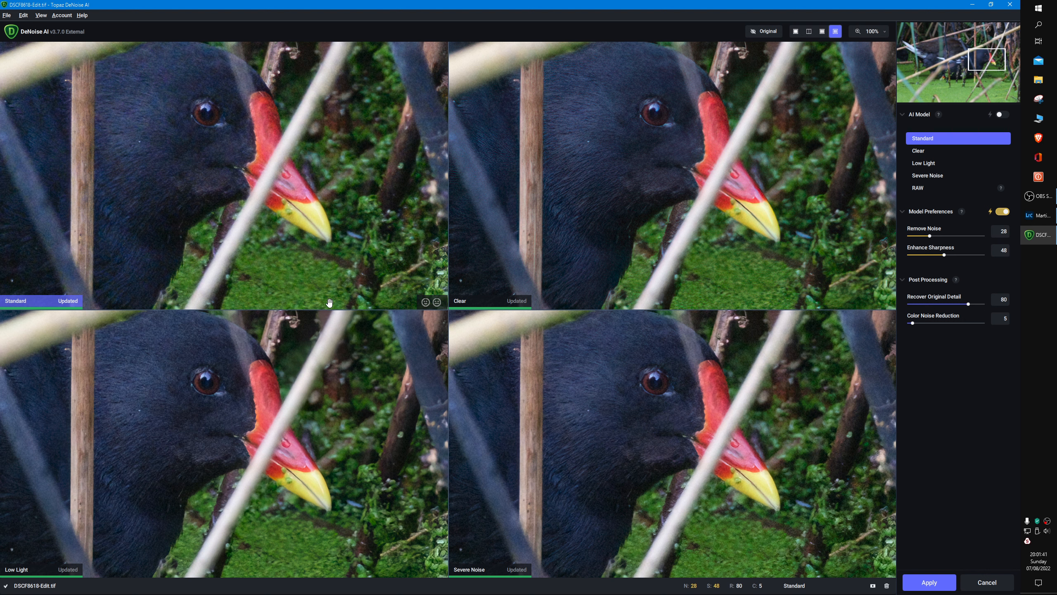
mouse_move(516, 300)
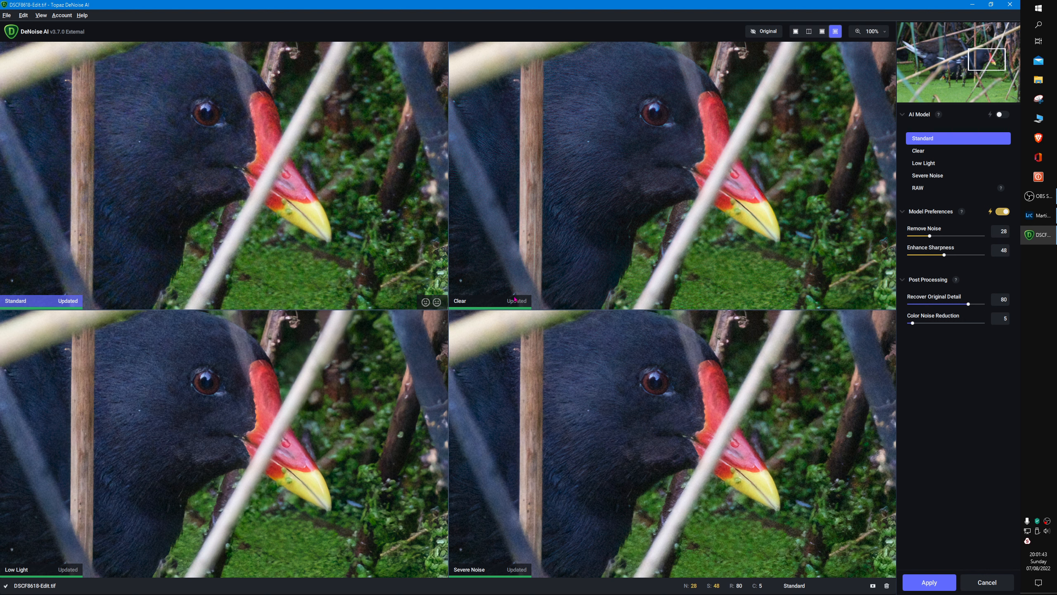
mouse_move(107, 550)
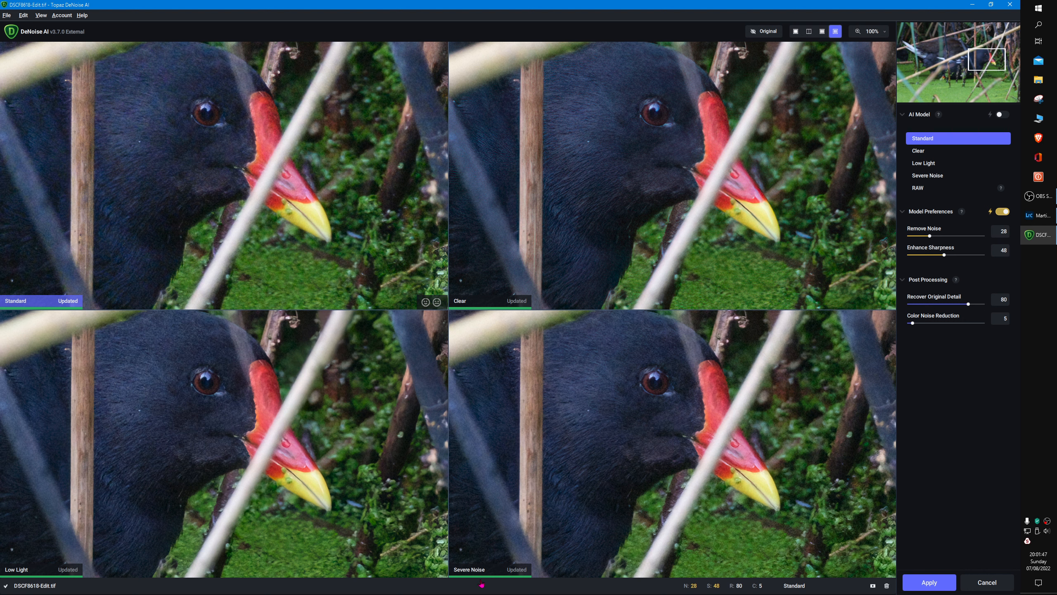
mouse_move(606, 484)
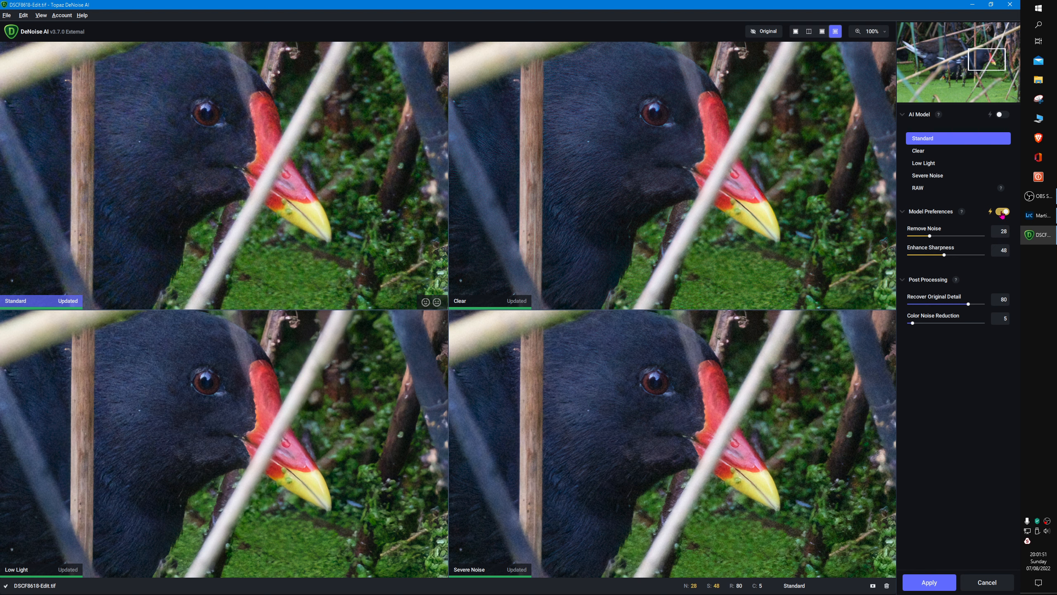
left_click(1002, 211)
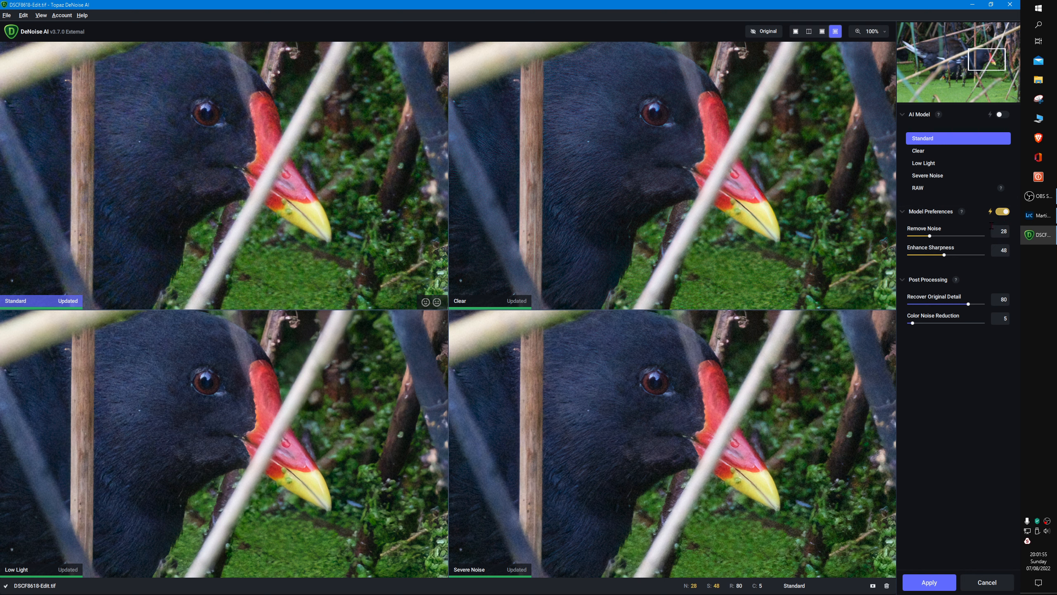
mouse_move(965, 167)
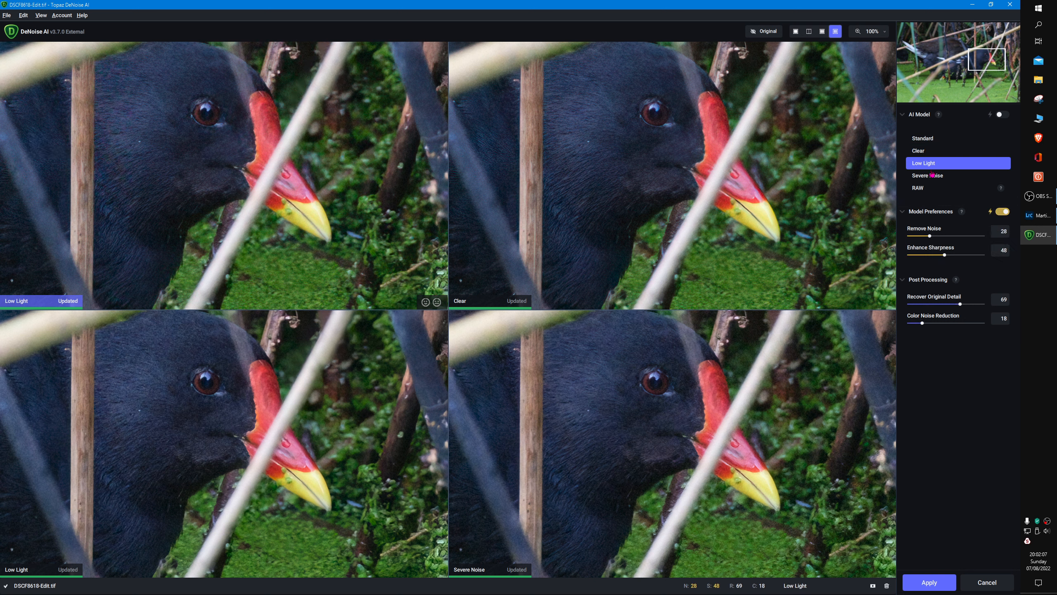
left_click(928, 175)
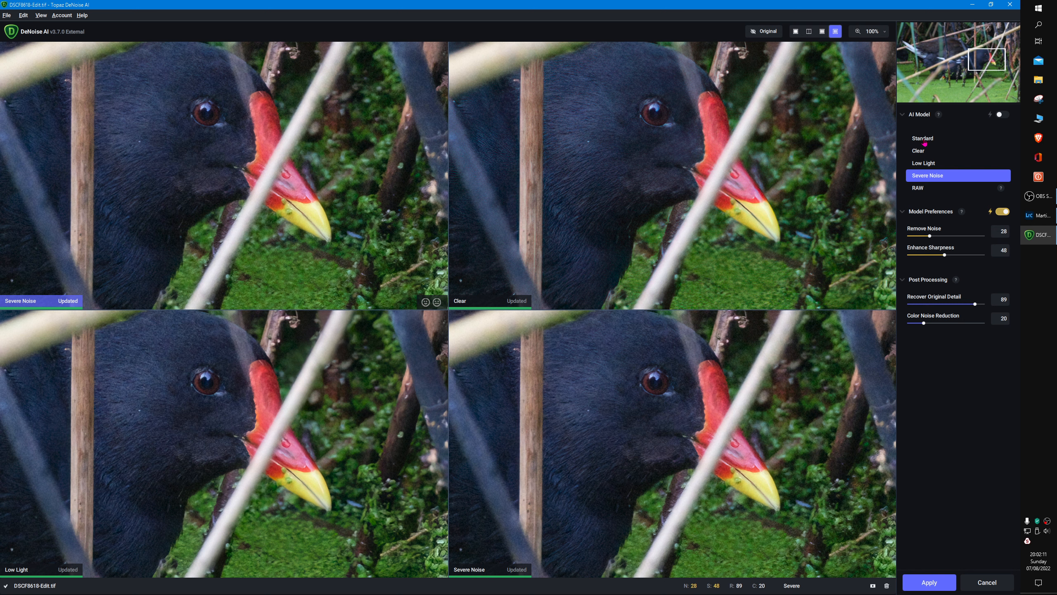
left_click(922, 139)
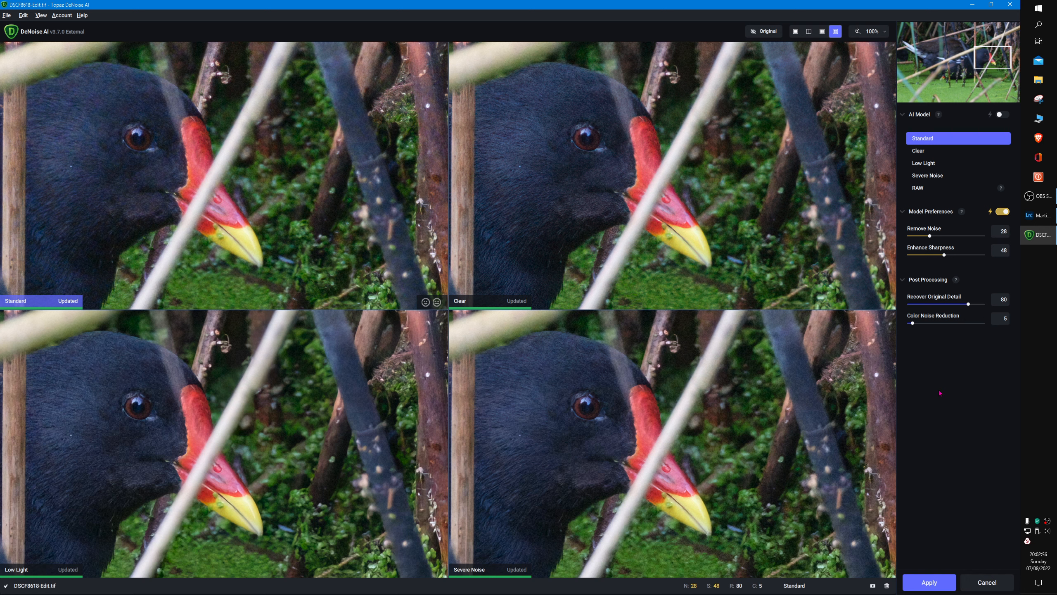
mouse_move(605, 176)
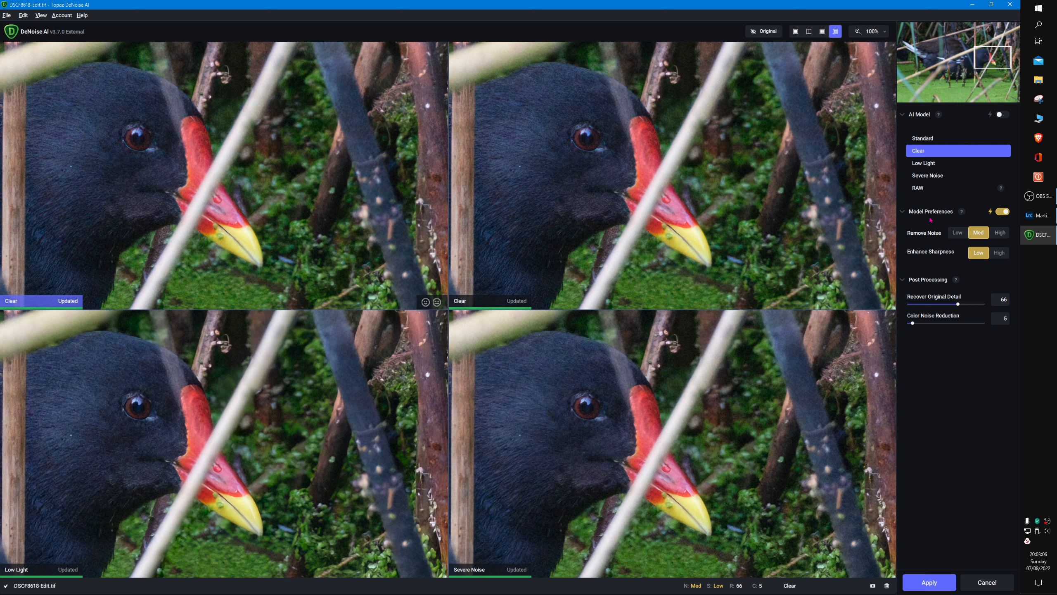
mouse_move(1004, 211)
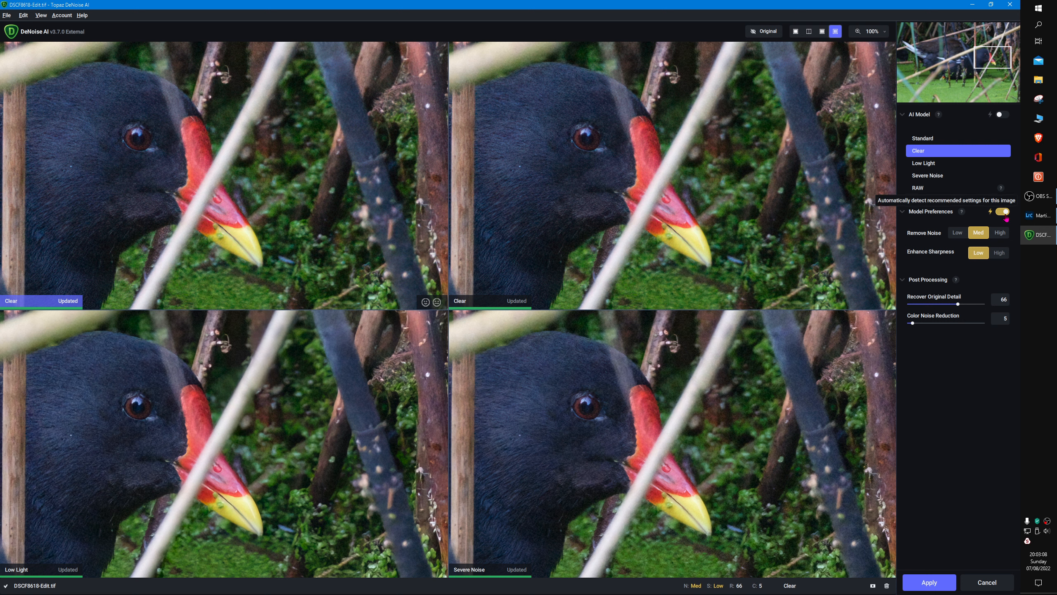
mouse_move(845, 167)
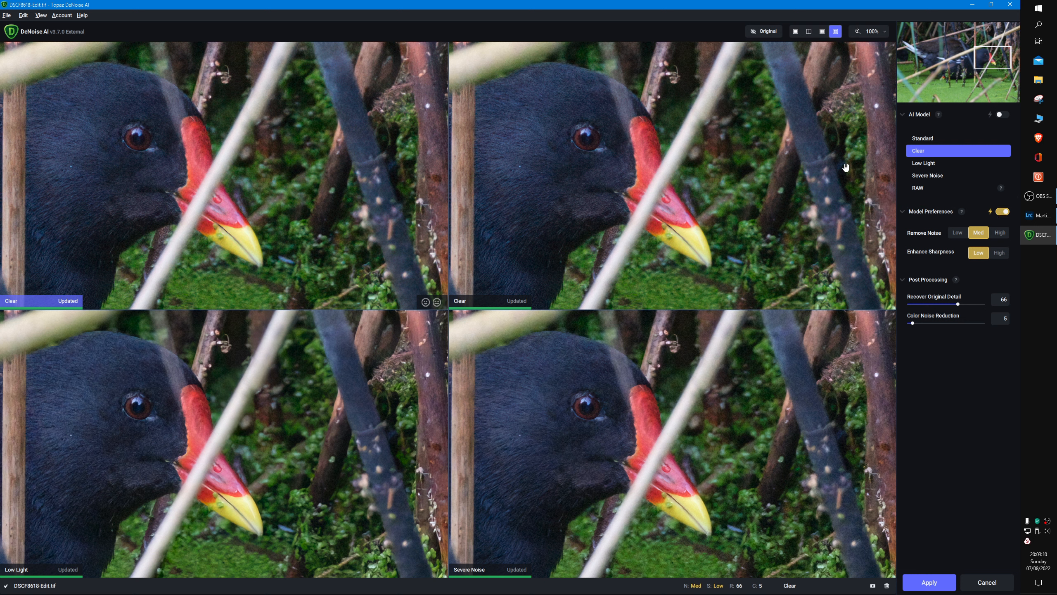
mouse_move(610, 98)
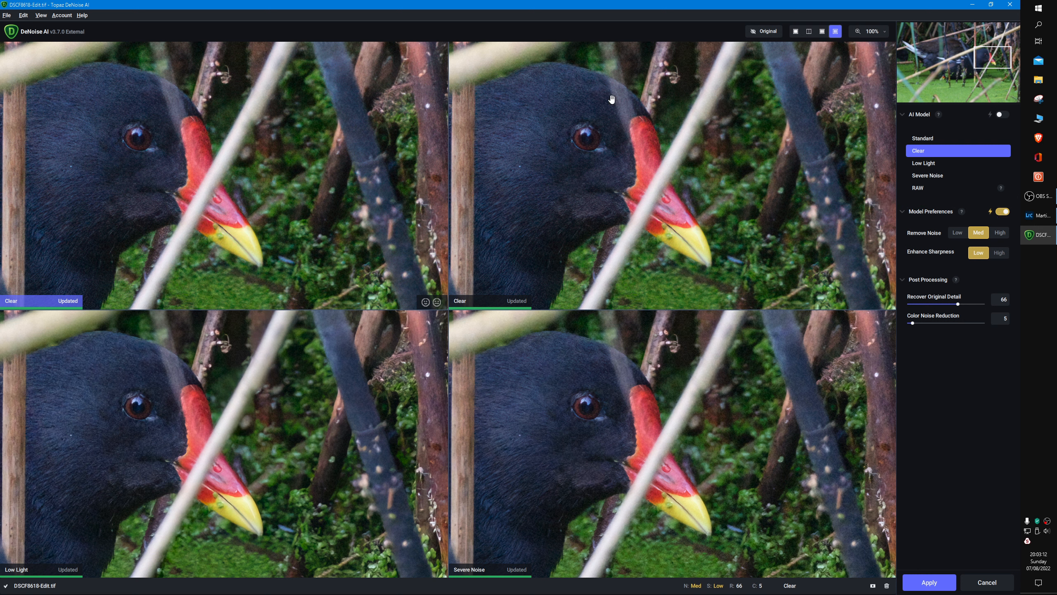
mouse_move(738, 139)
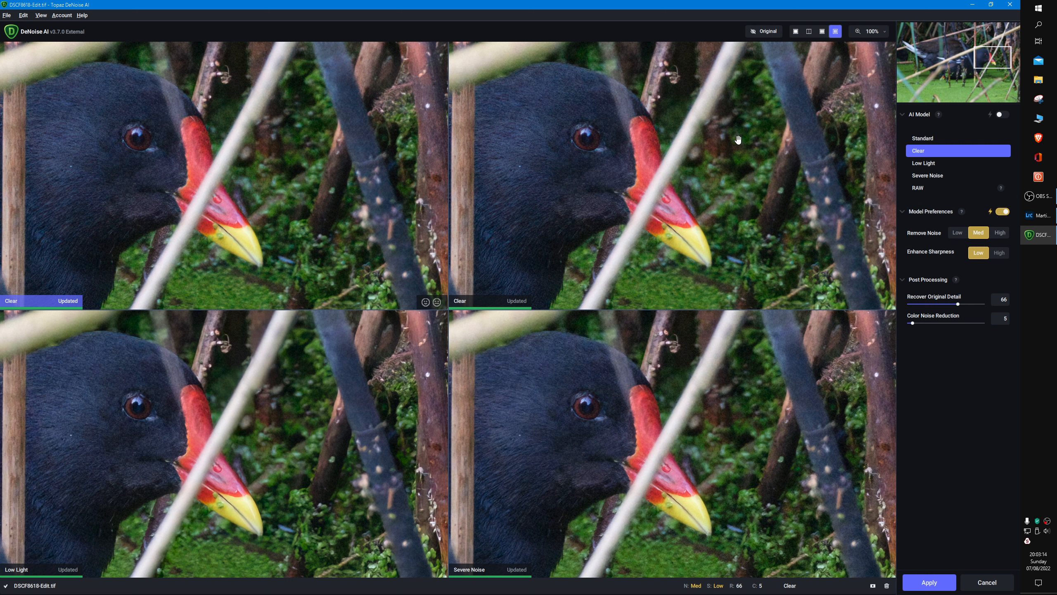
mouse_move(651, 160)
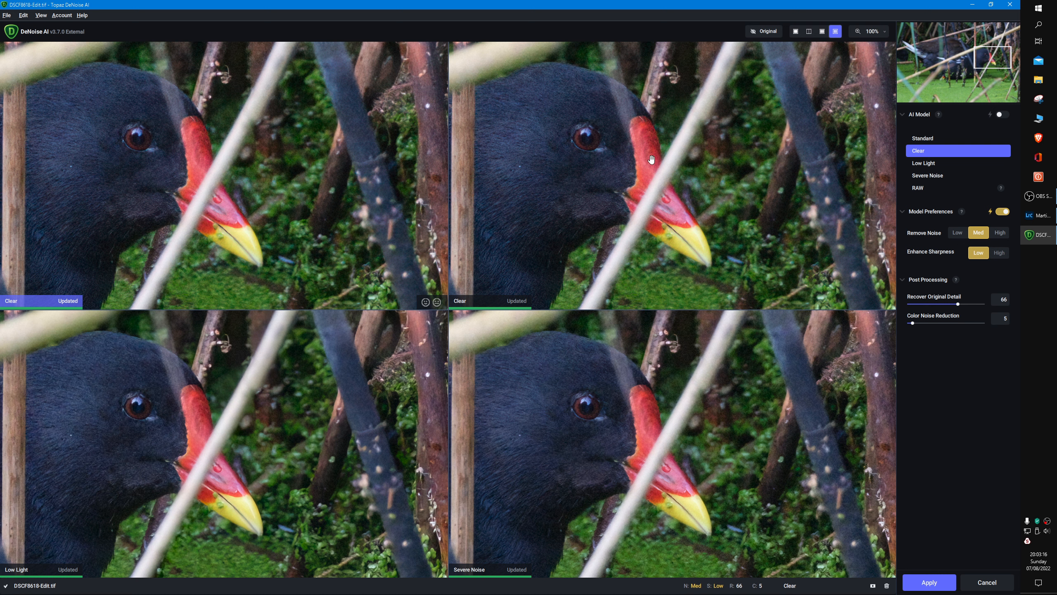
mouse_move(753, 190)
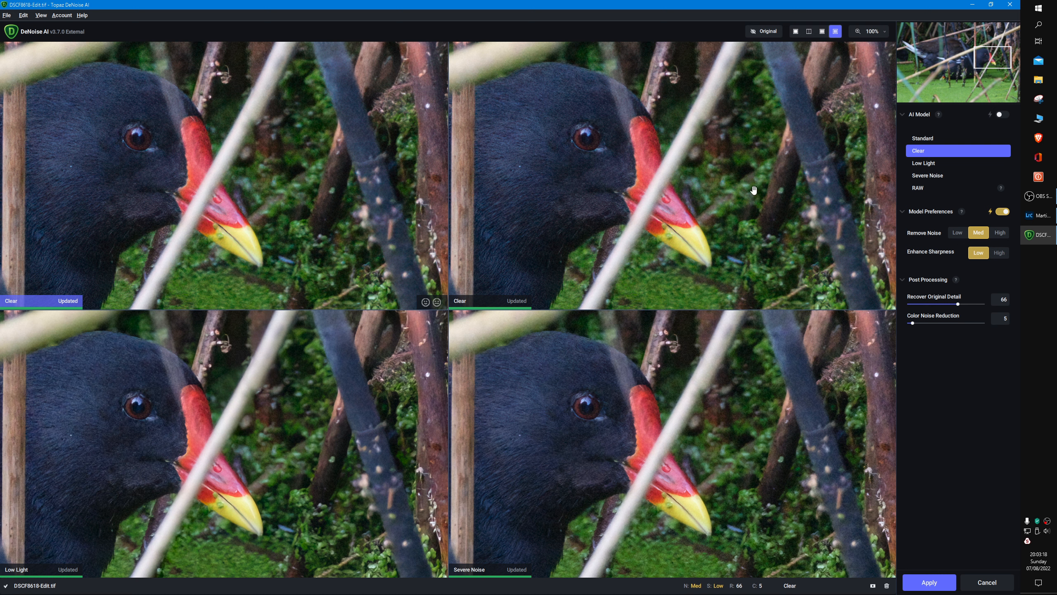
mouse_move(878, 226)
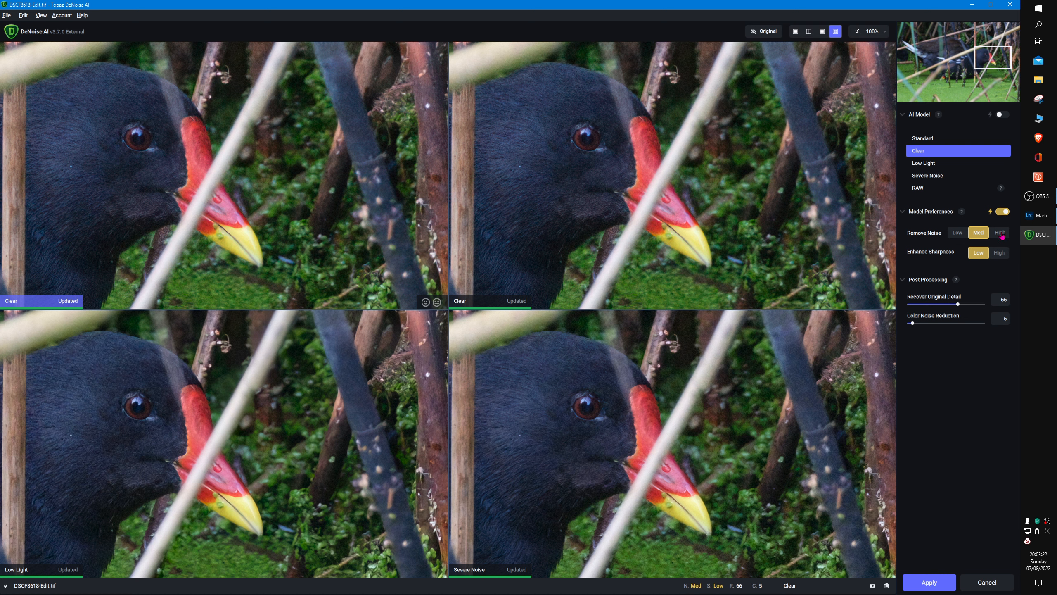
- Set Remove Noise to High for the Clear model, overriding the automatic setting
left_click(1000, 232)
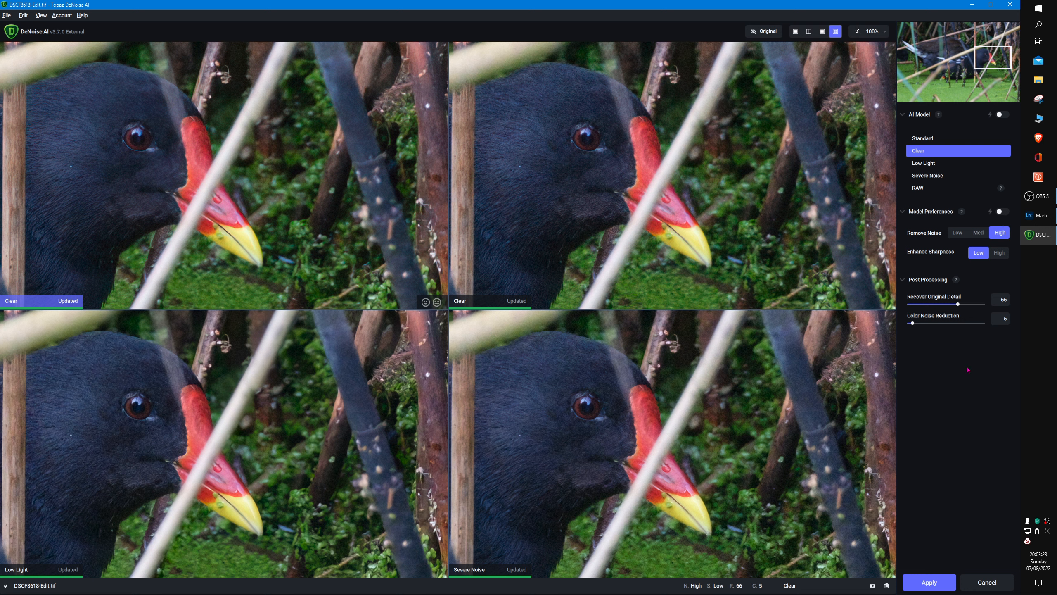
mouse_move(927, 364)
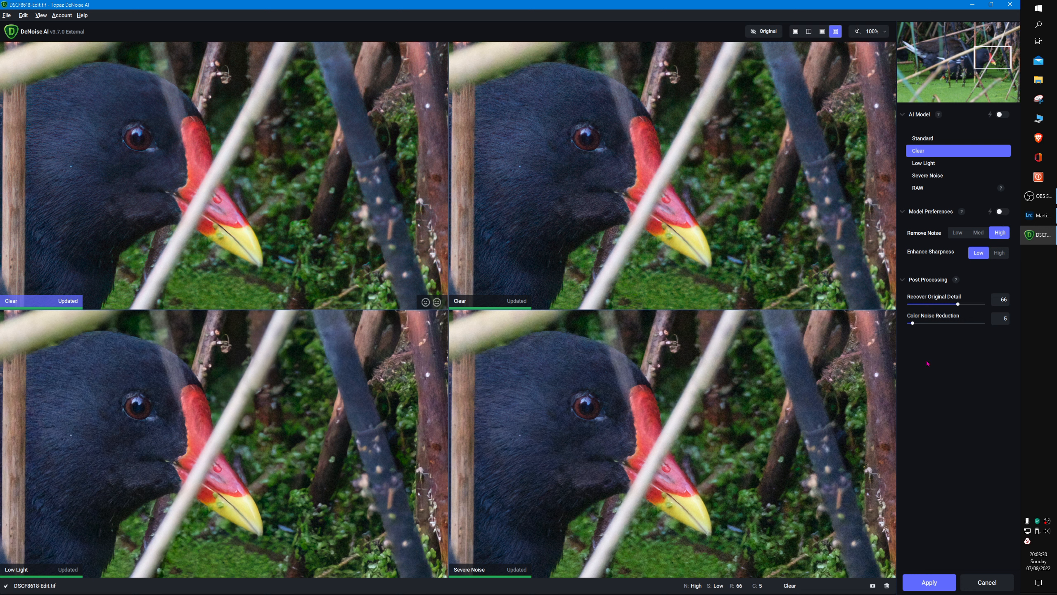
mouse_move(685, 204)
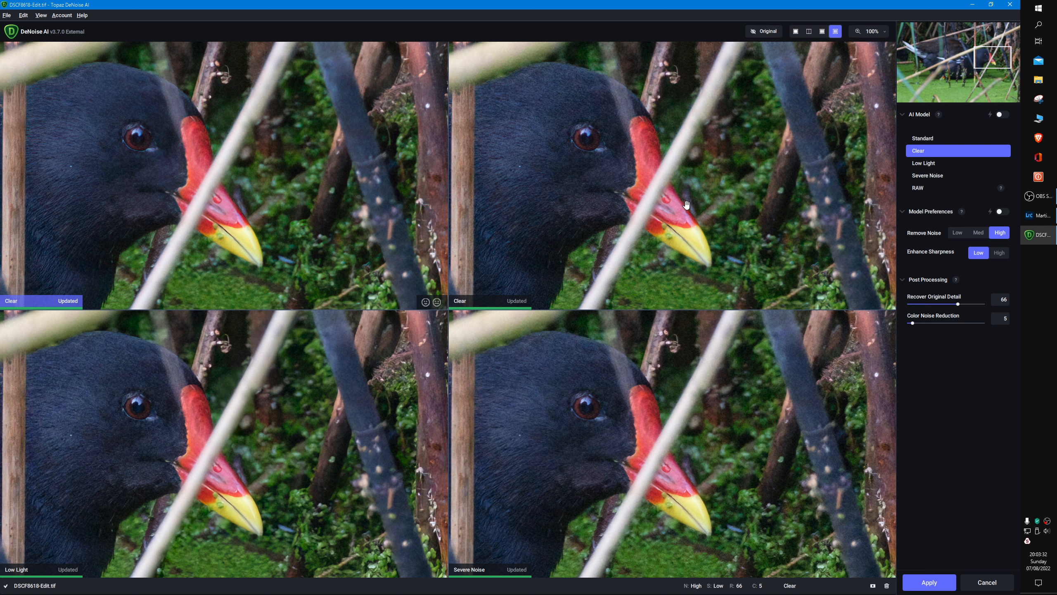
mouse_move(679, 205)
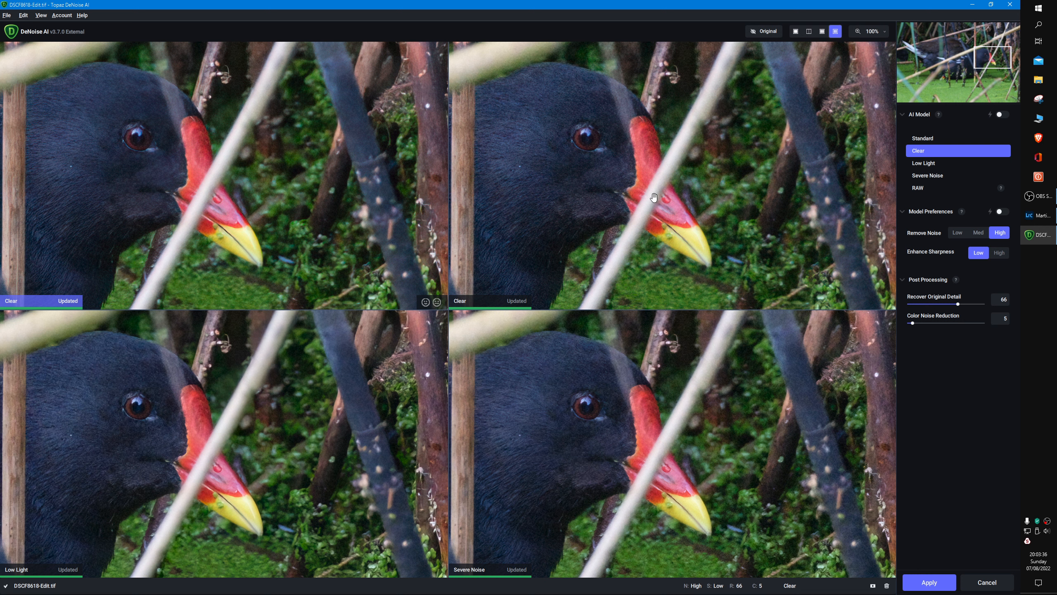
mouse_move(619, 218)
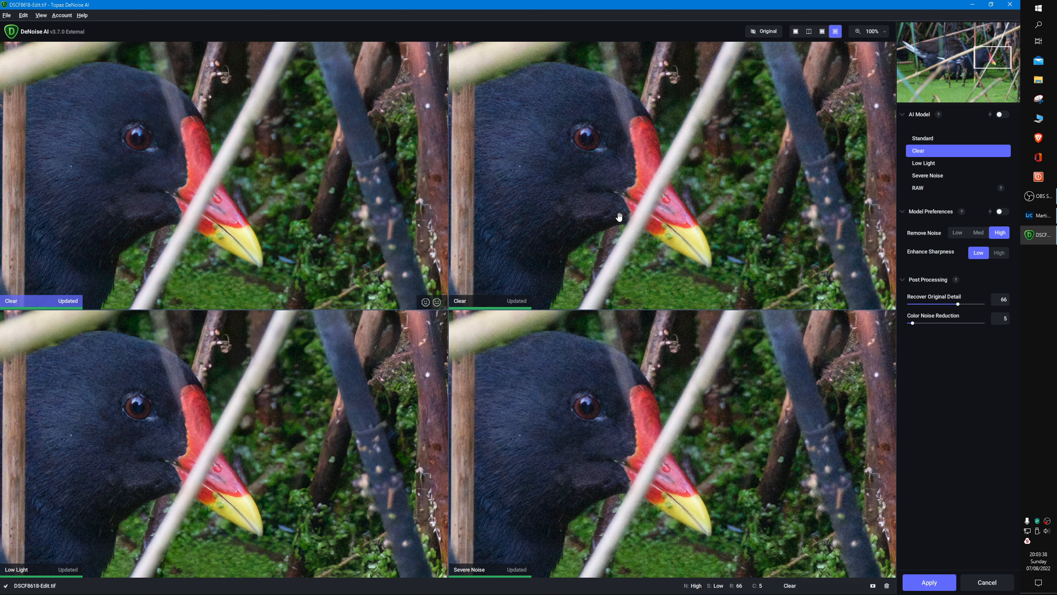
mouse_move(888, 334)
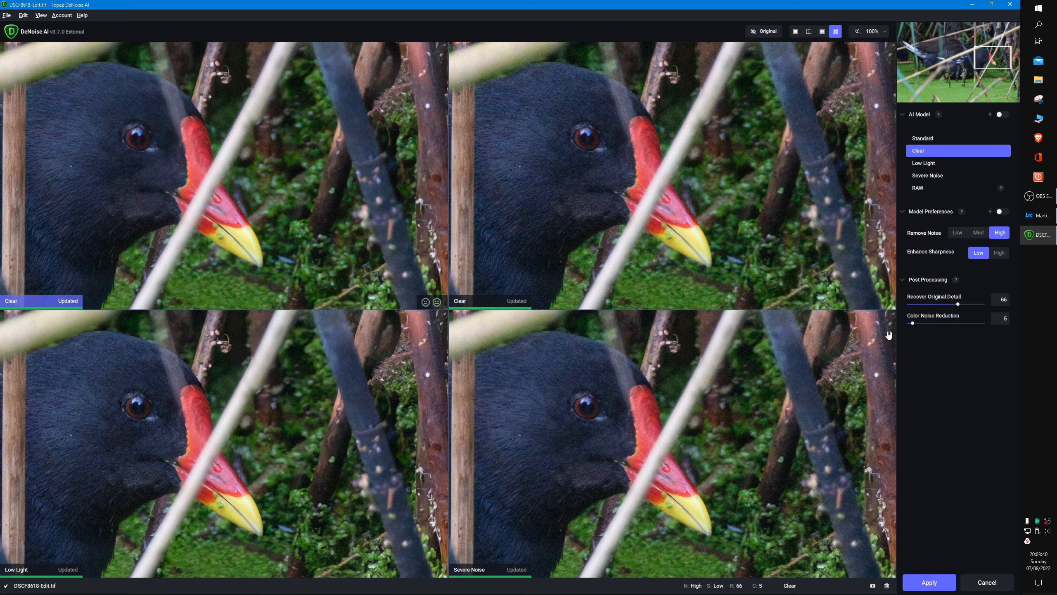
mouse_move(919, 332)
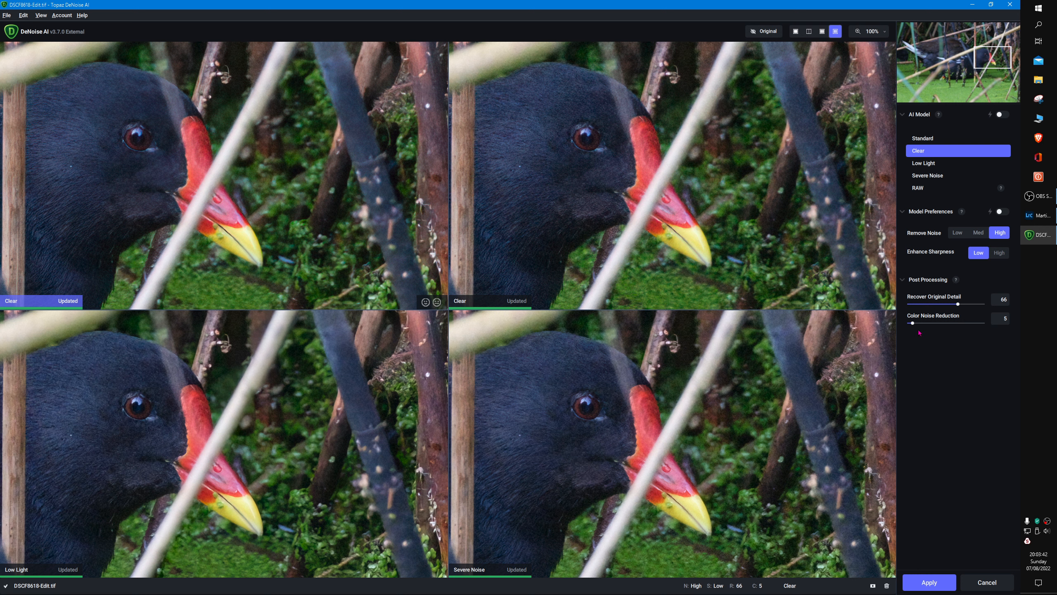
mouse_move(919, 287)
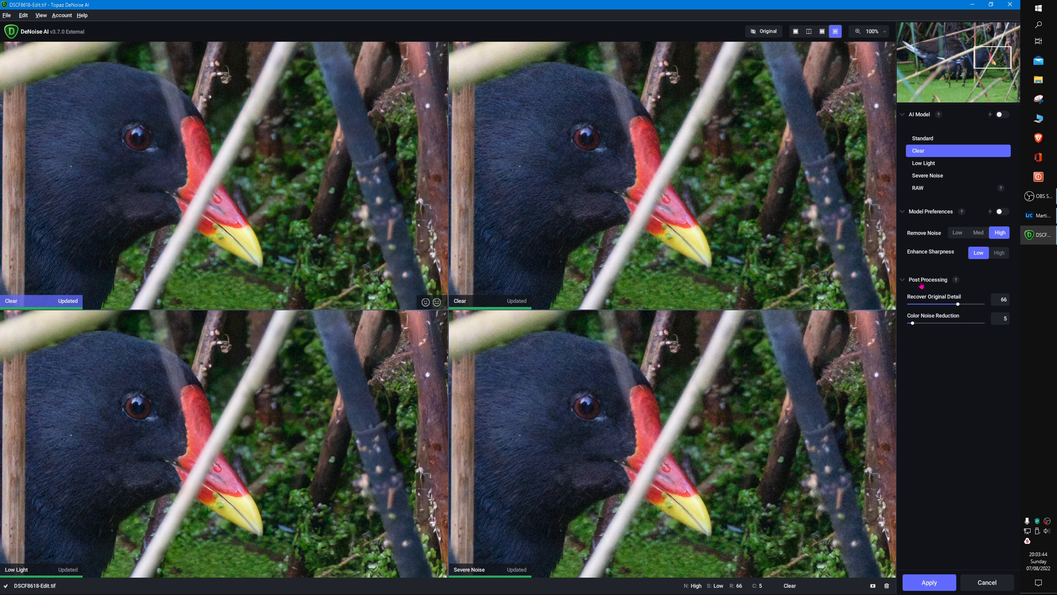
mouse_move(707, 148)
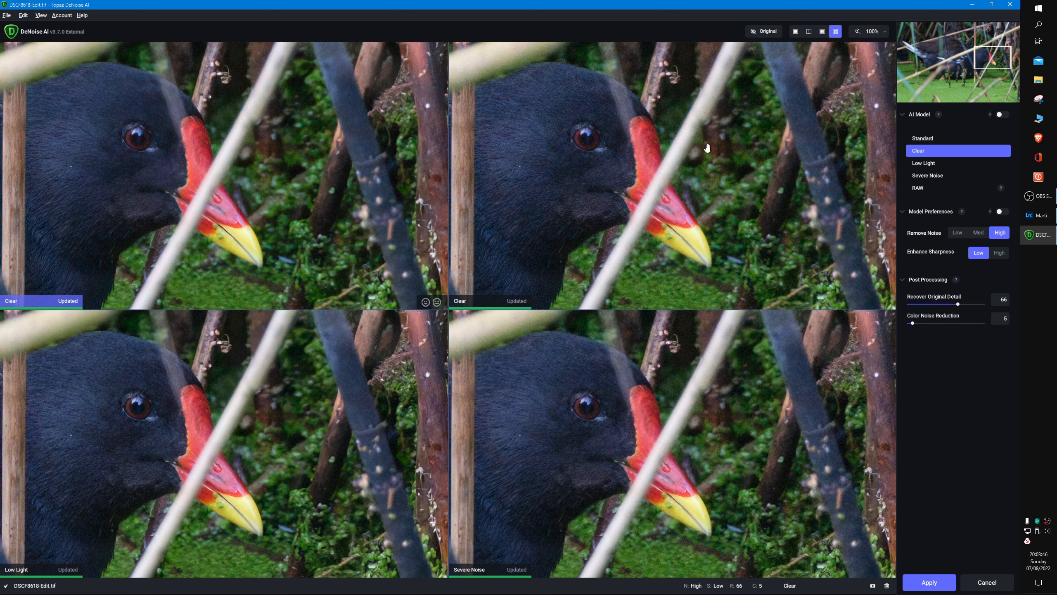
mouse_move(787, 74)
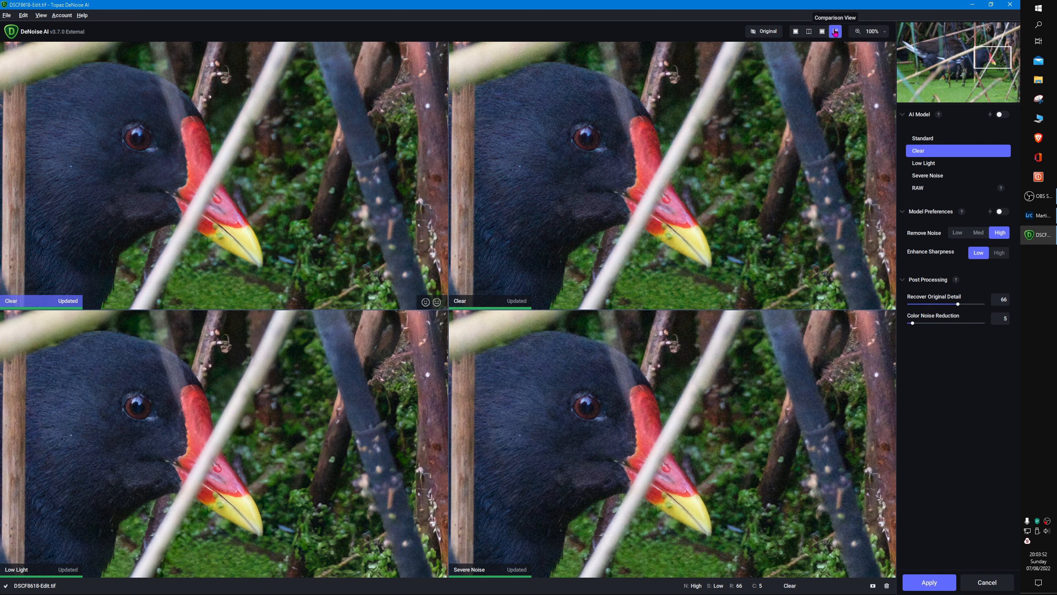
- Switch to side-by-side view comparing the original with the Clear result
left_click(834, 31)
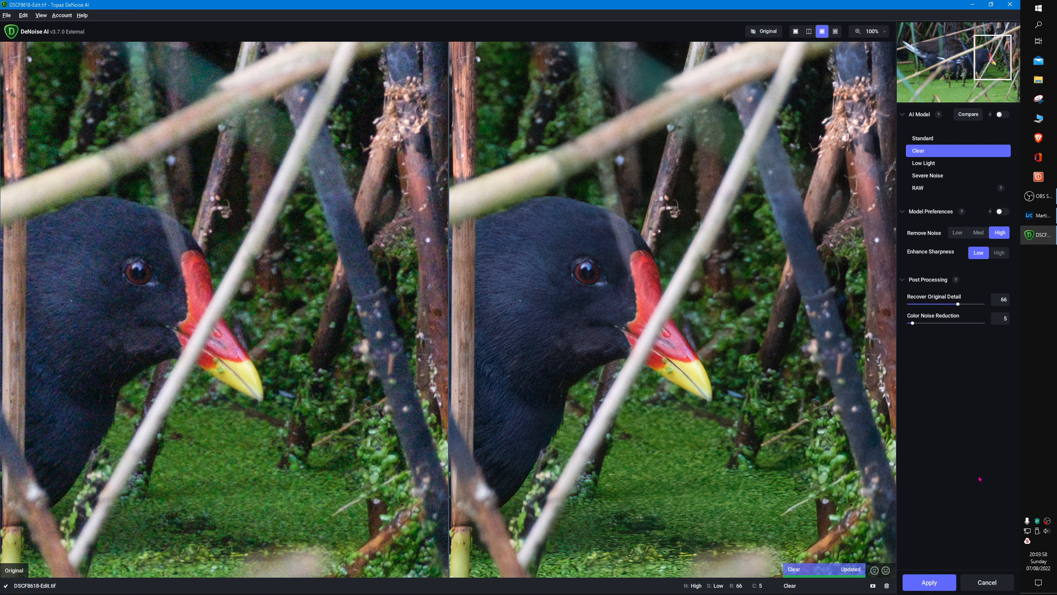
mouse_move(908, 455)
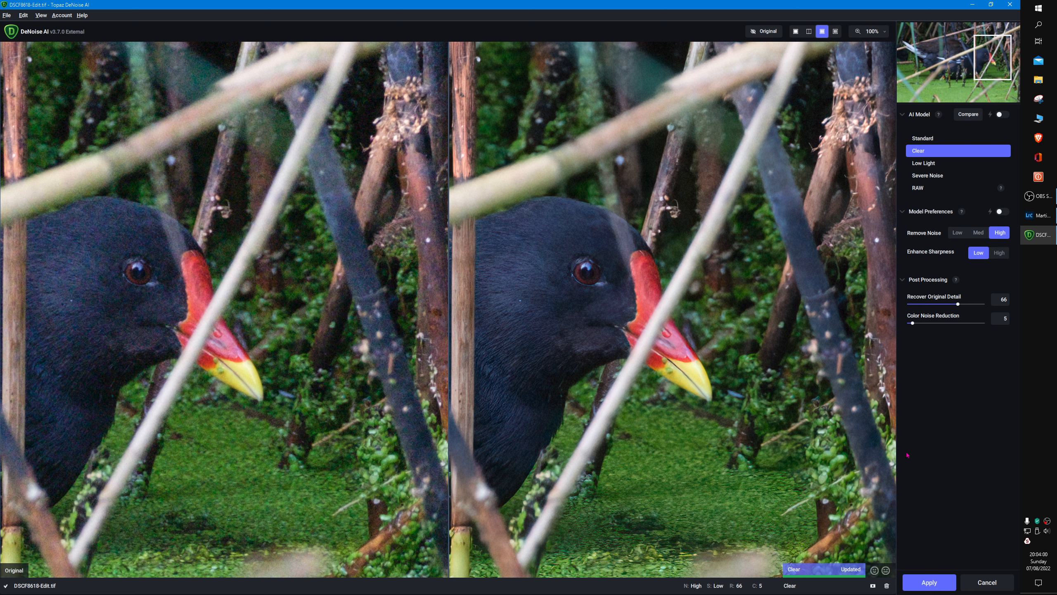
mouse_move(269, 255)
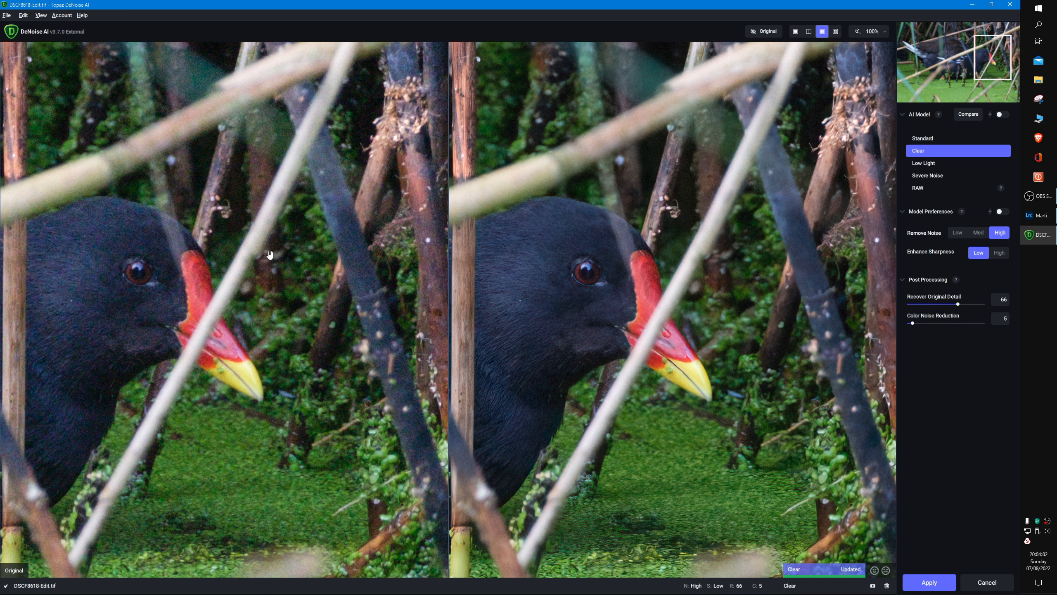
mouse_move(312, 357)
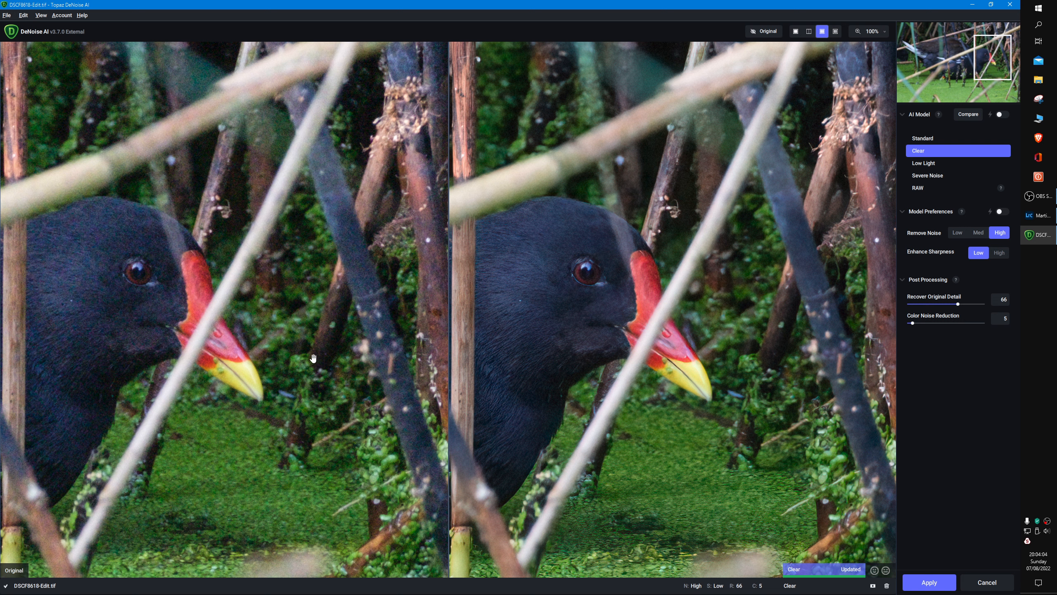
mouse_move(775, 310)
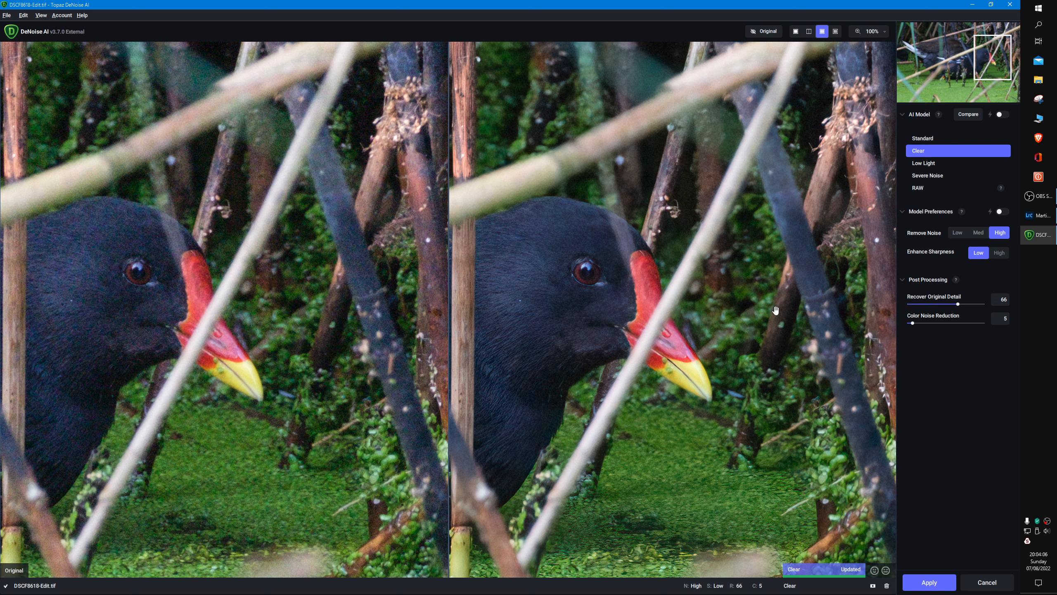
mouse_move(722, 279)
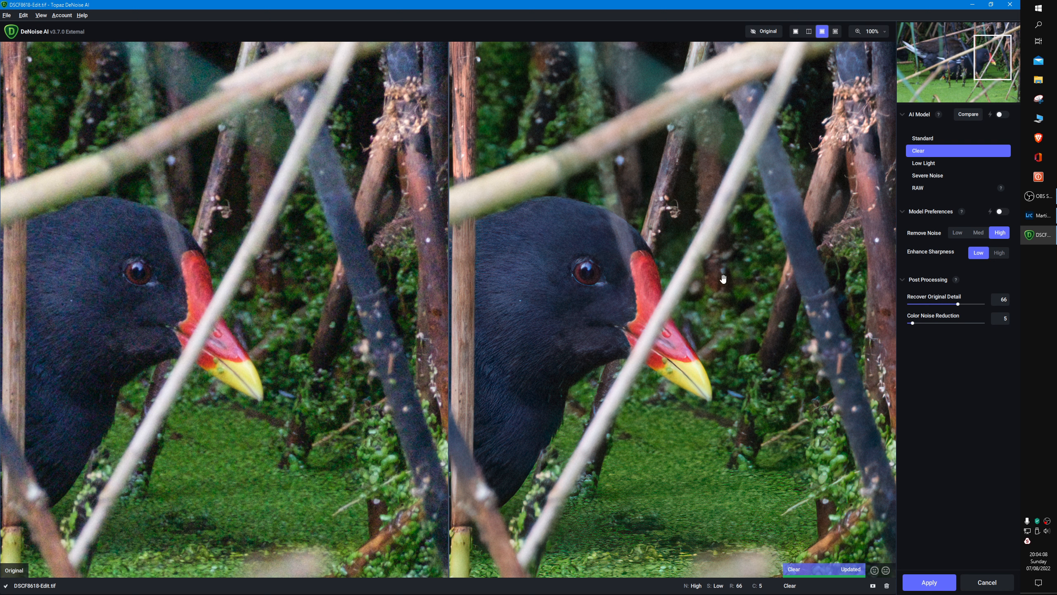
mouse_move(724, 262)
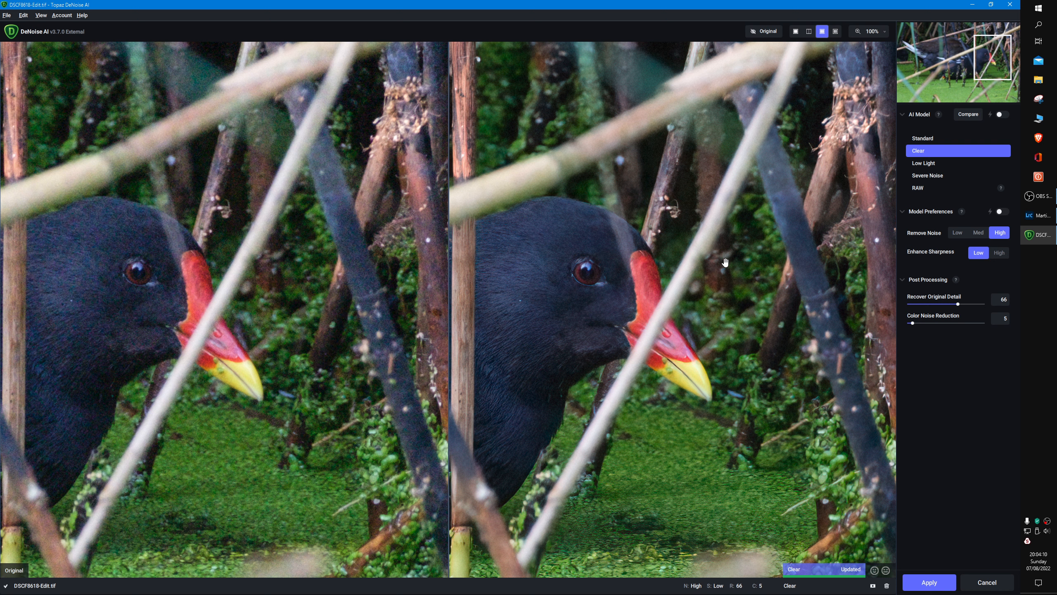
mouse_move(616, 297)
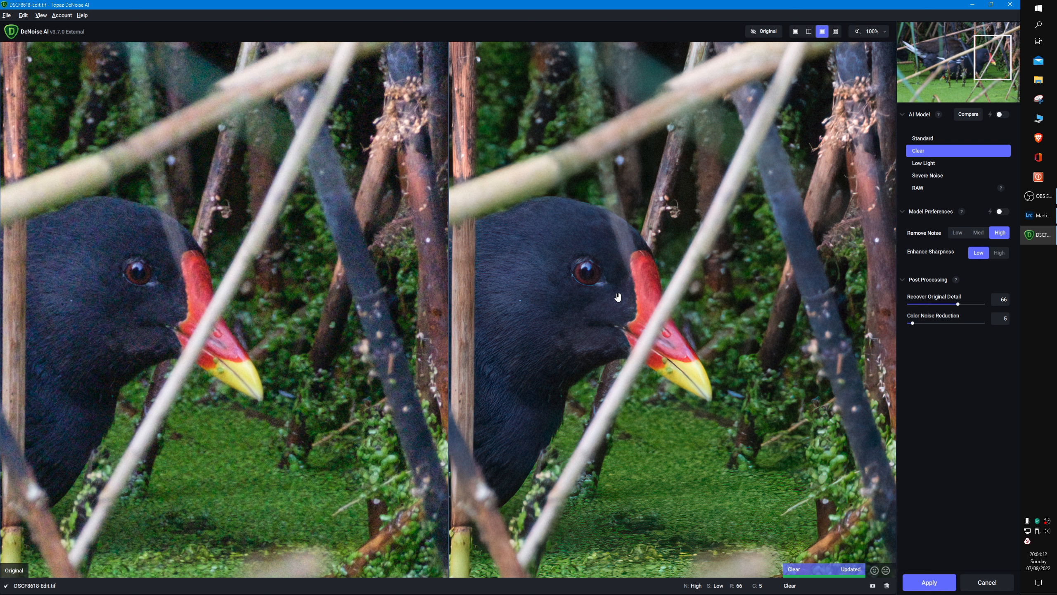
mouse_move(588, 306)
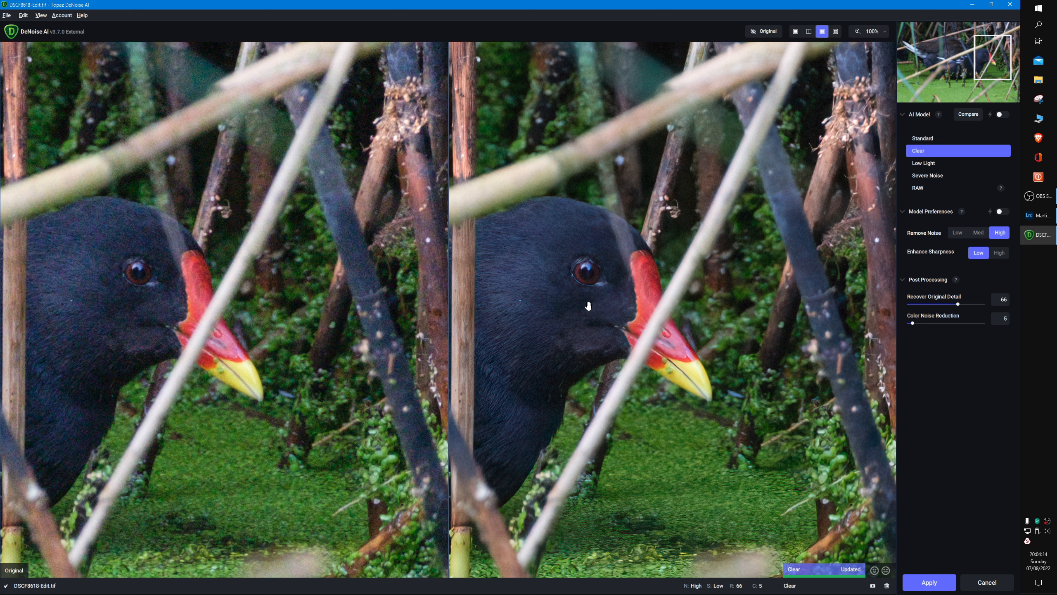
mouse_move(881, 529)
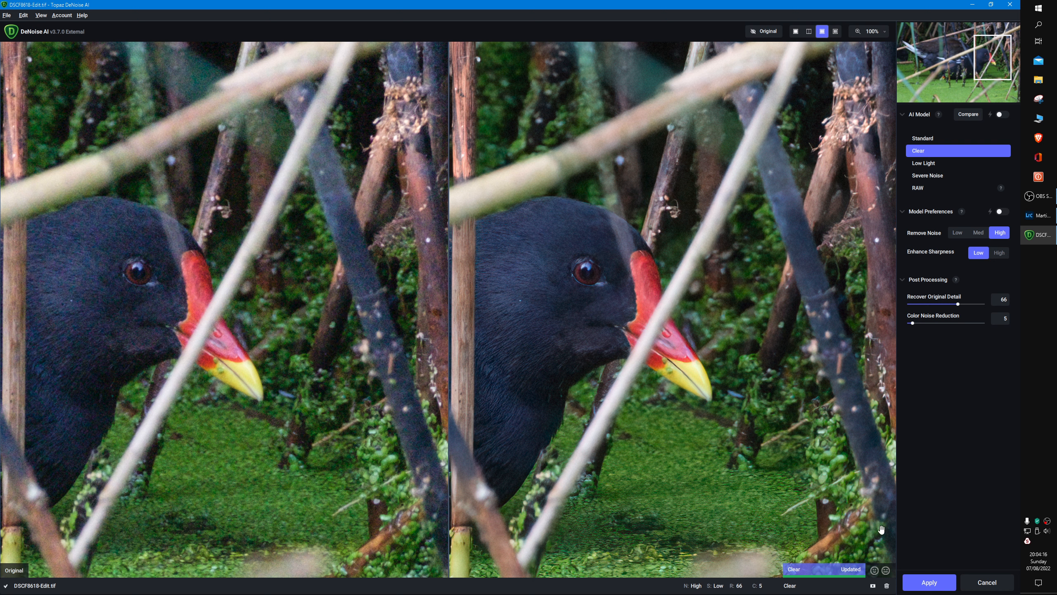
mouse_move(663, 301)
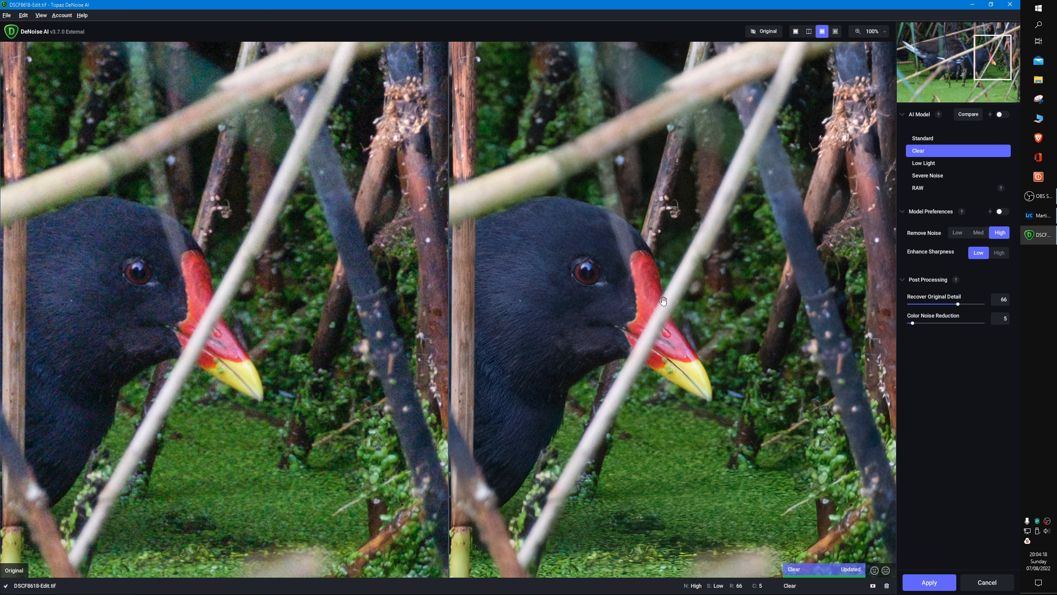
mouse_move(645, 304)
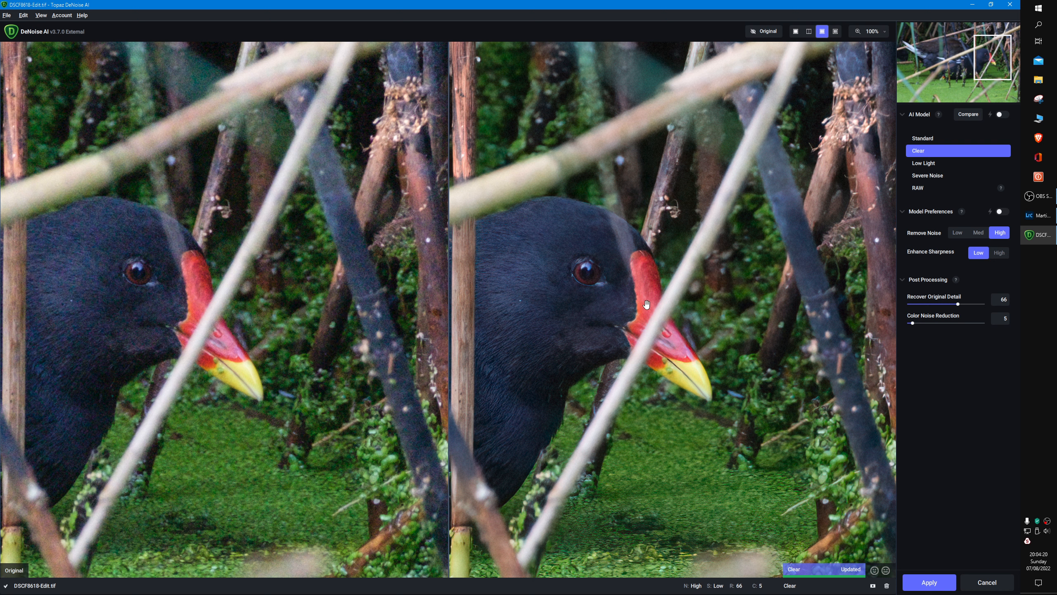
mouse_move(655, 297)
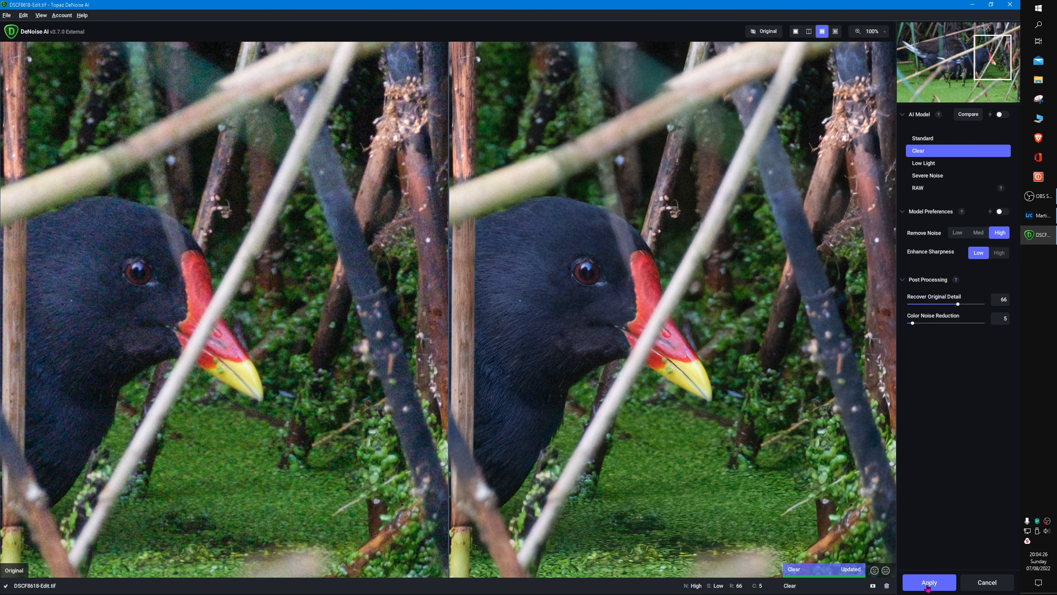
- Apply the Clear model denoising so the TIFF returns to Lightroom's Develop module
left_click(929, 581)
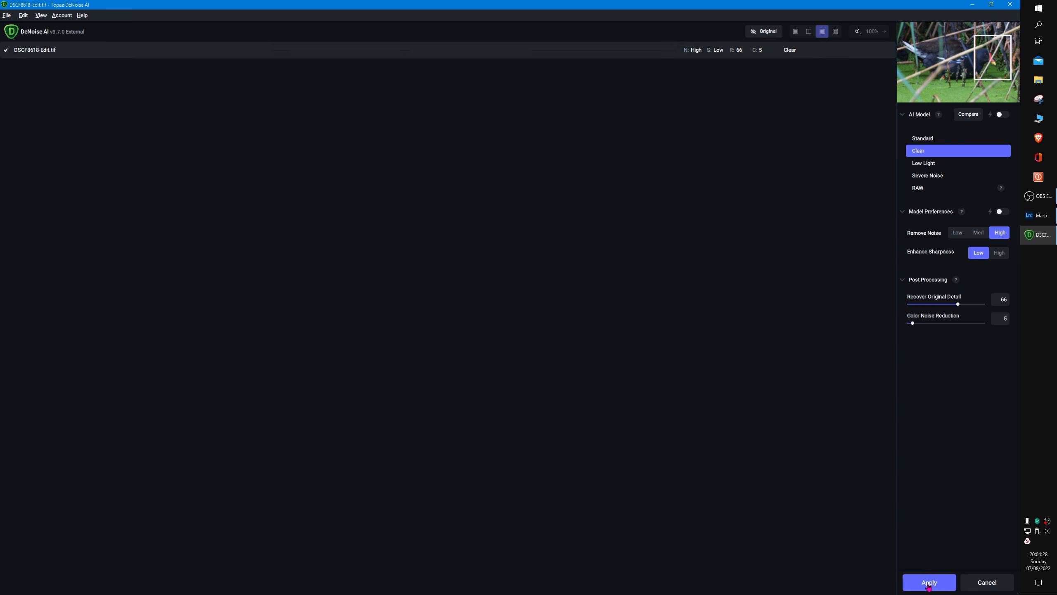
left_click(928, 582)
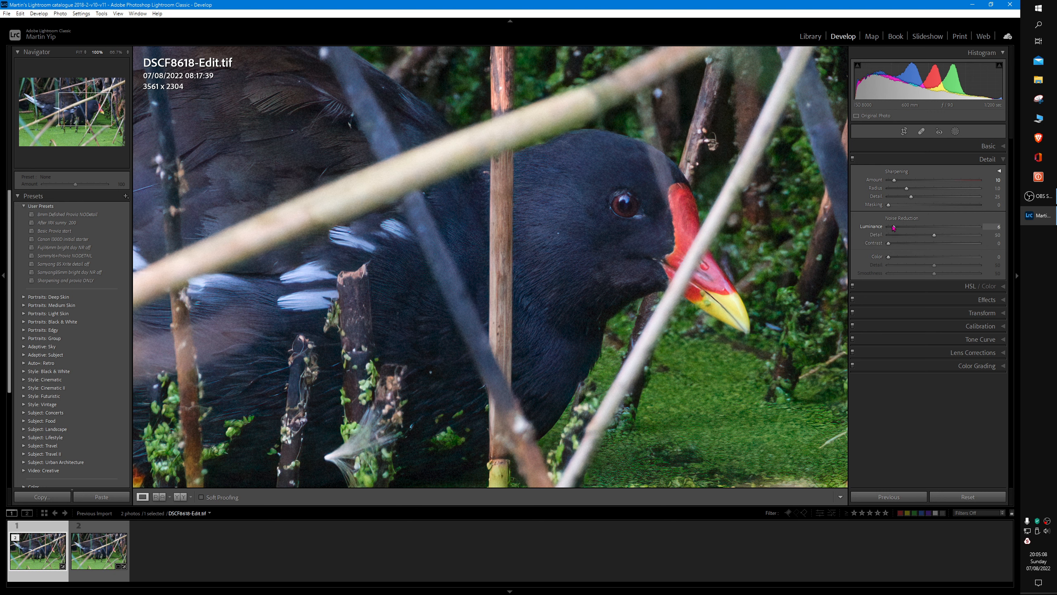
- Apply a light luminance noise reduction of 10 to the denoised moorhen TIFF
left_click_drag(893, 227, 896, 227)
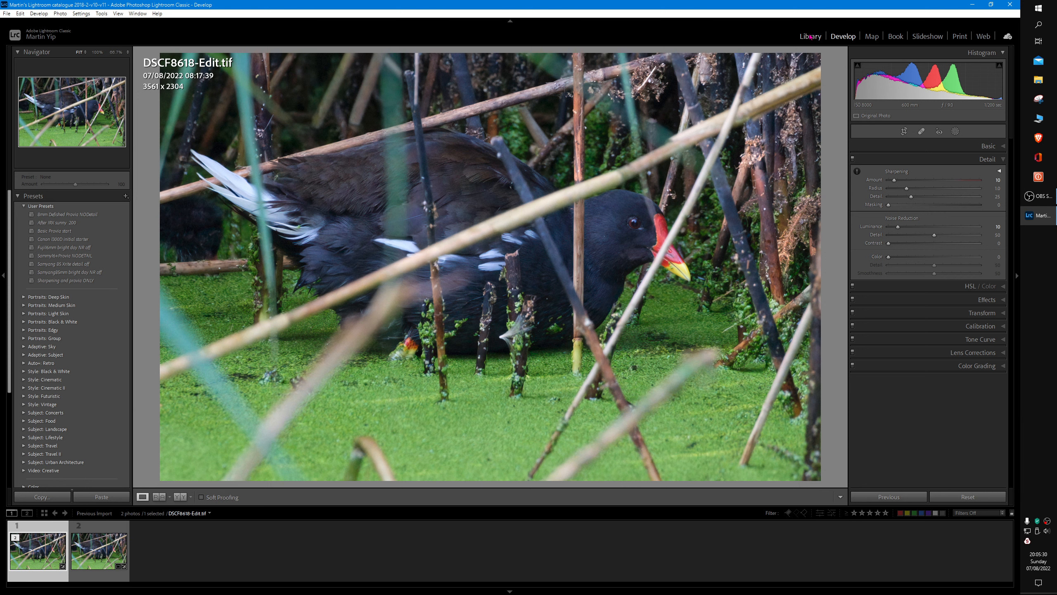
- Switch to the Library module to see the denoised TIFF full-size with metadata
left_click(810, 36)
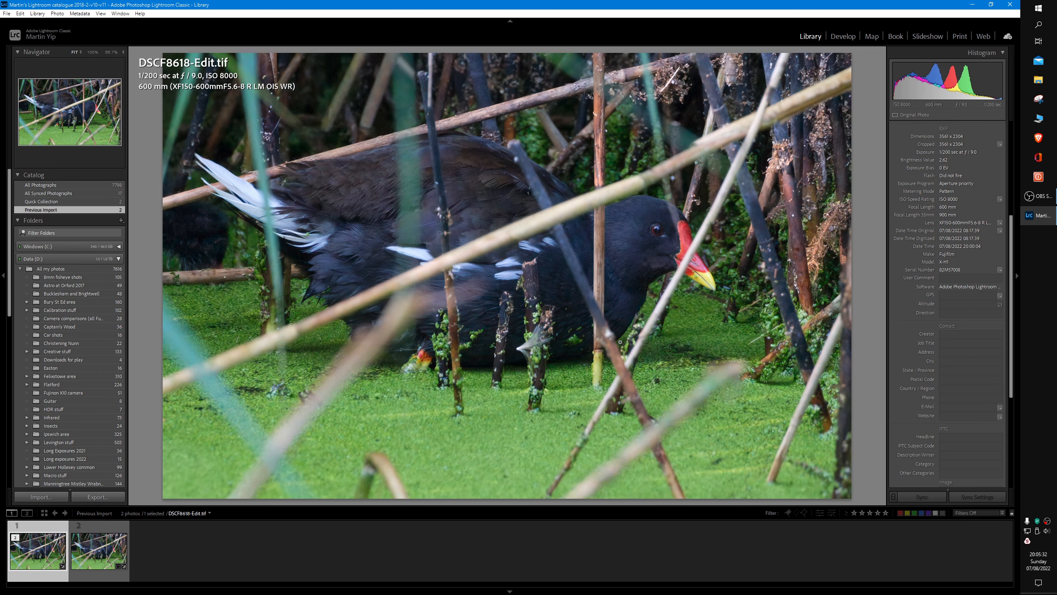
mouse_move(428, 239)
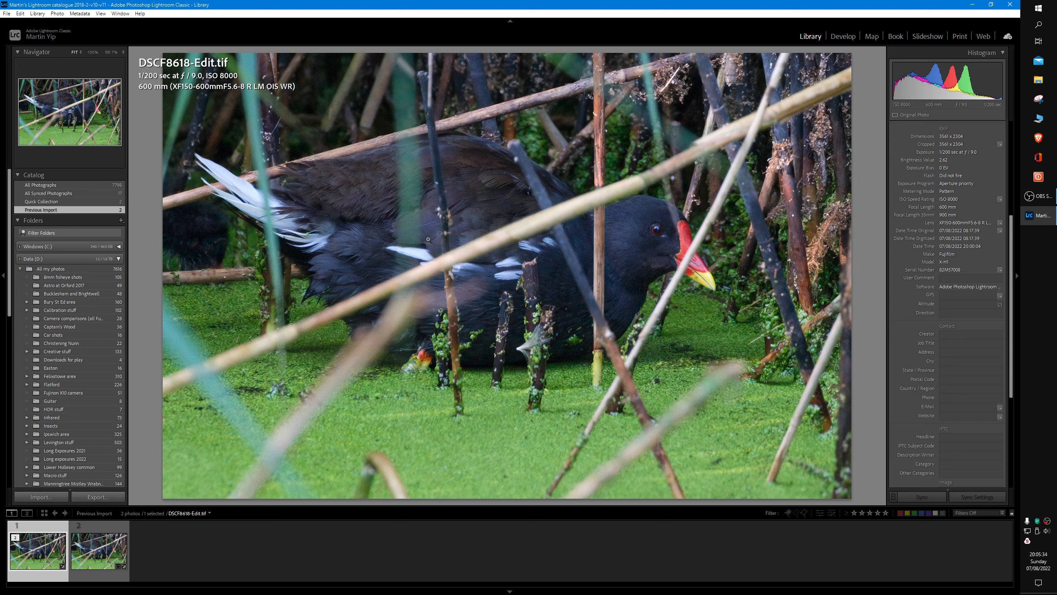
mouse_move(813, 47)
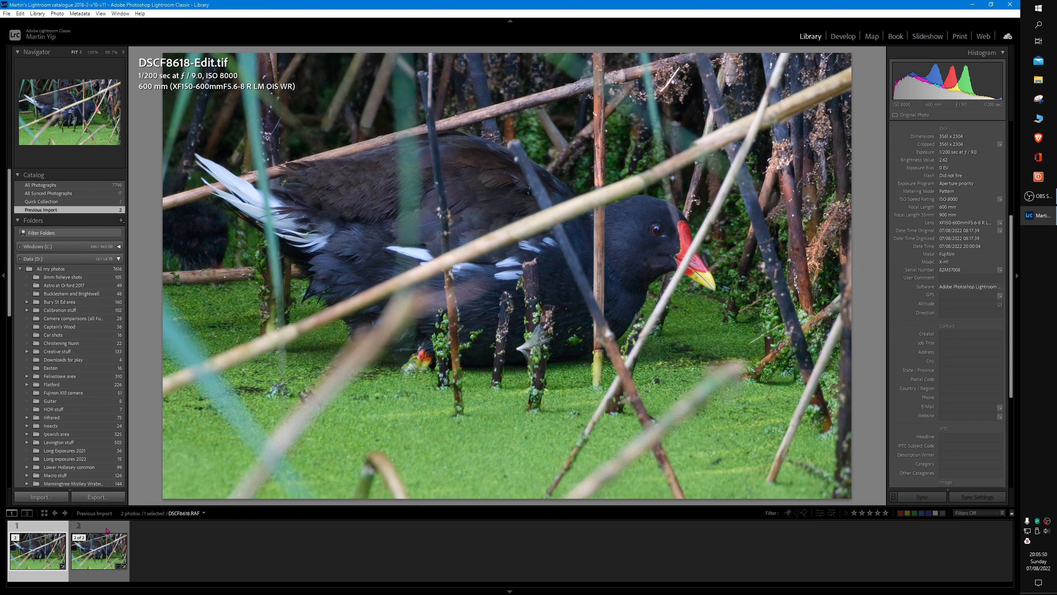
- Compare the denoised TIFF beside the original RAF, zoomed to full size on the moorhen's head
left_click(98, 552)
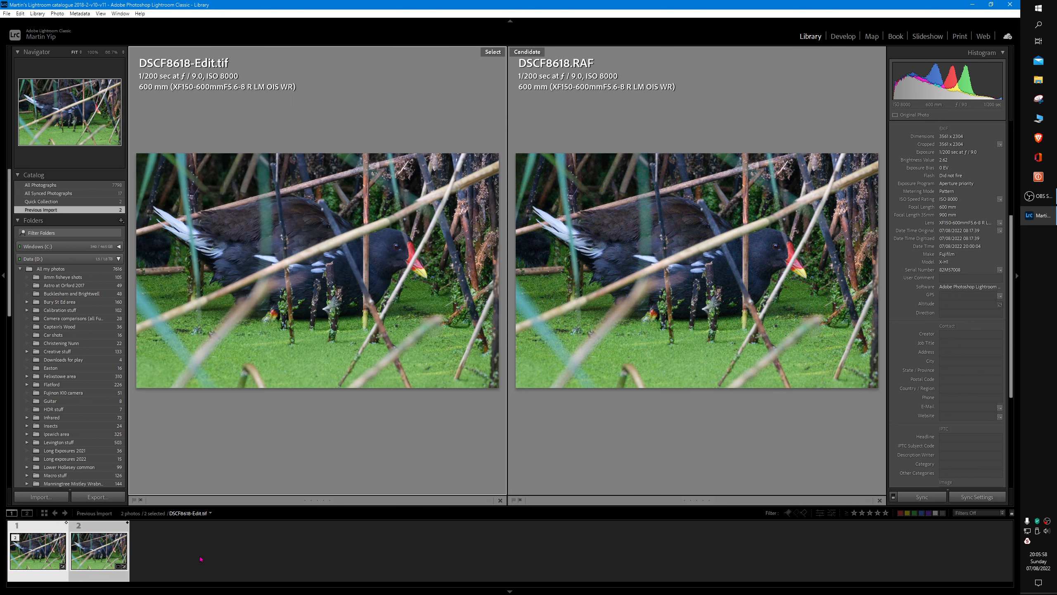
mouse_move(461, 455)
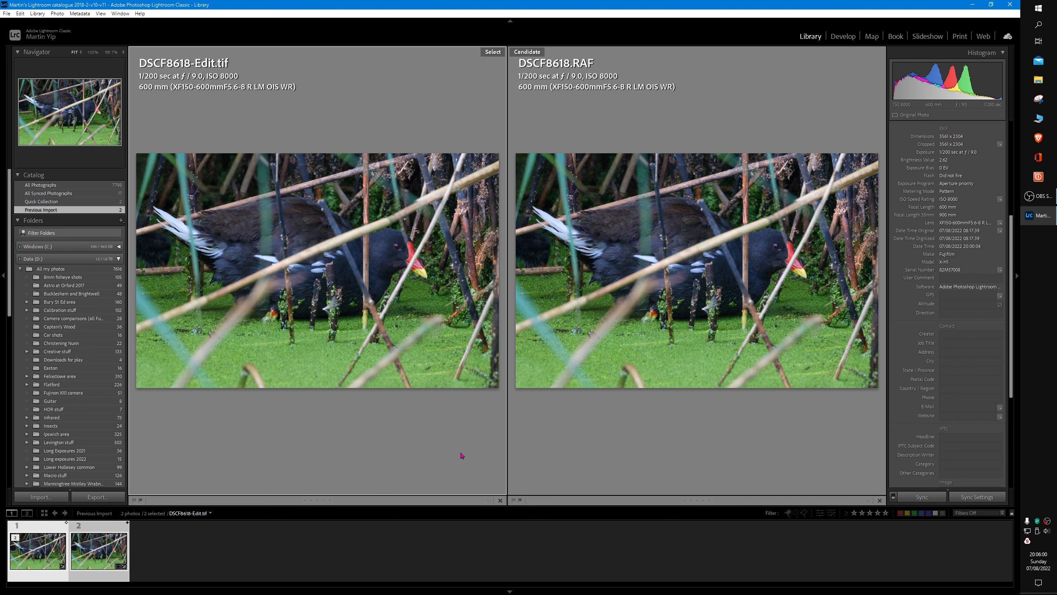
mouse_move(248, 108)
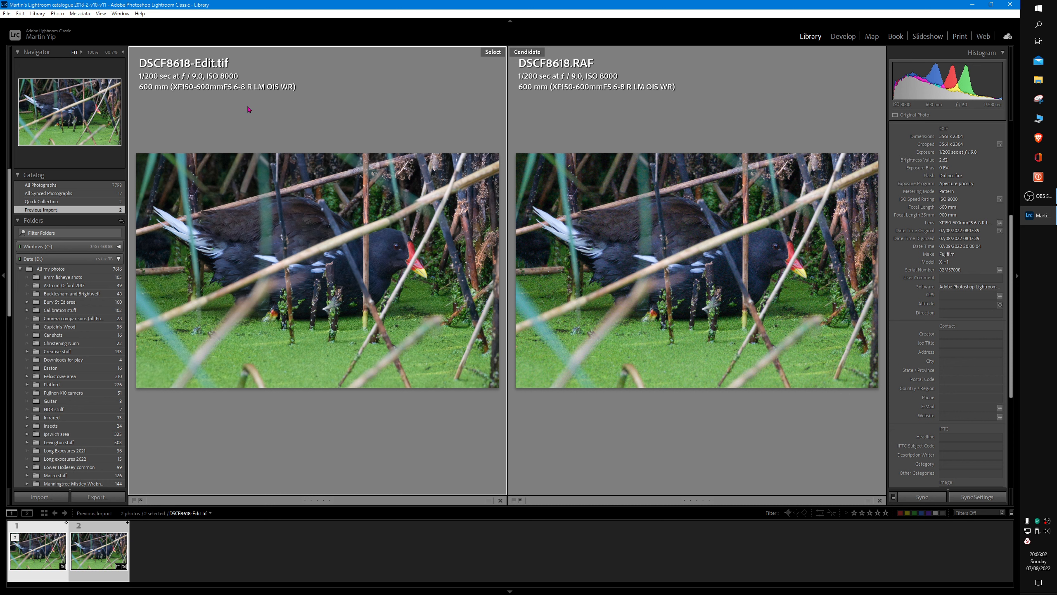
mouse_move(215, 93)
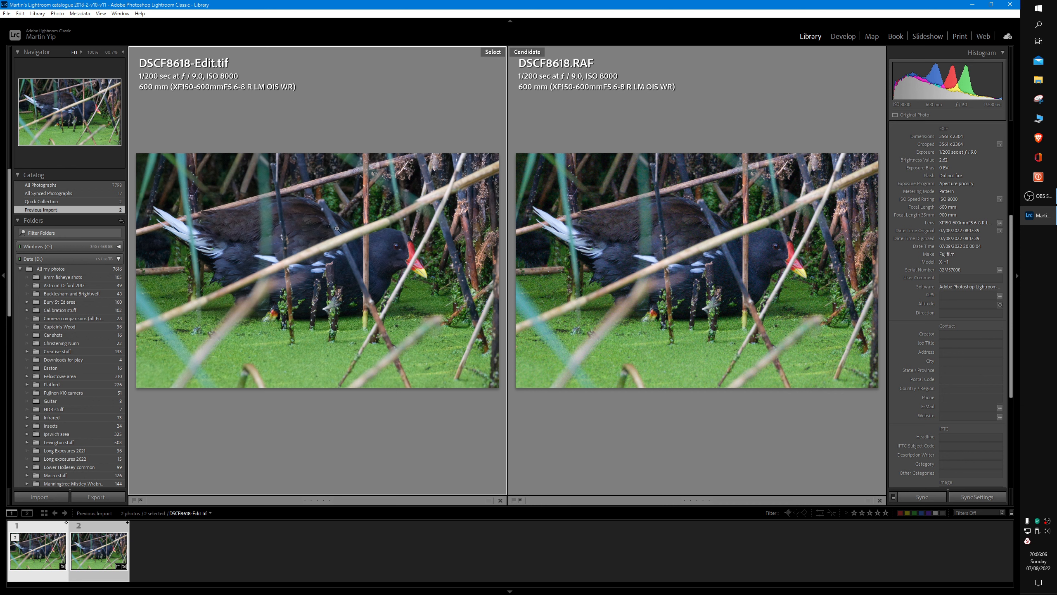
mouse_move(149, 116)
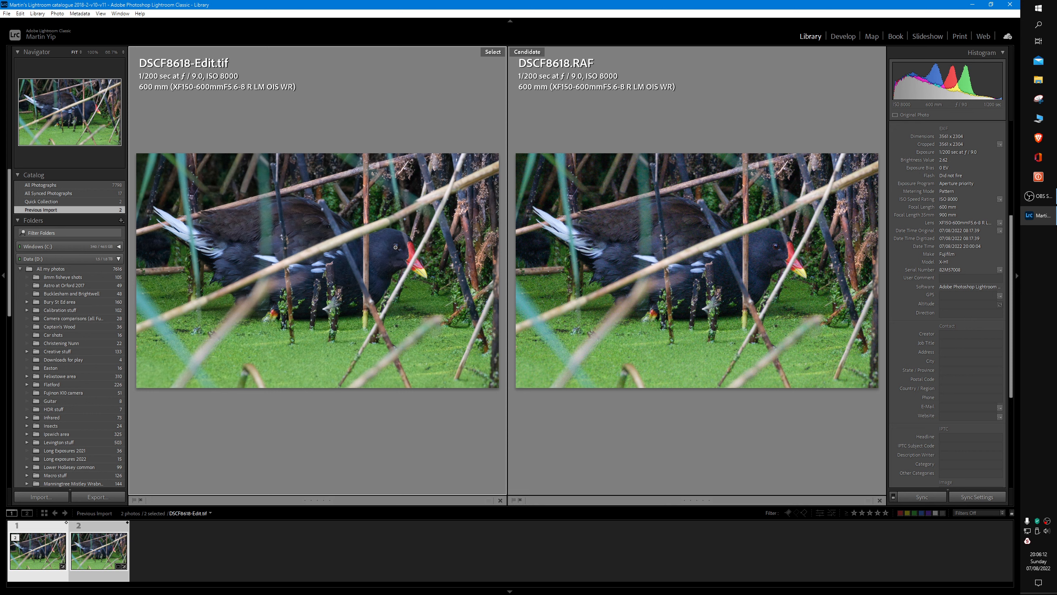
left_click(403, 295)
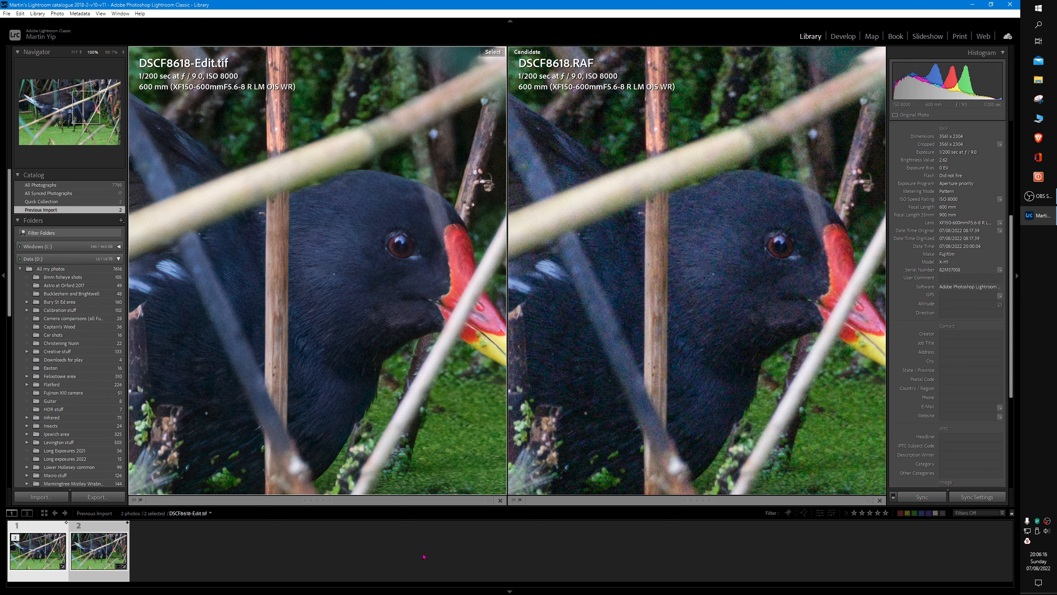
mouse_move(421, 554)
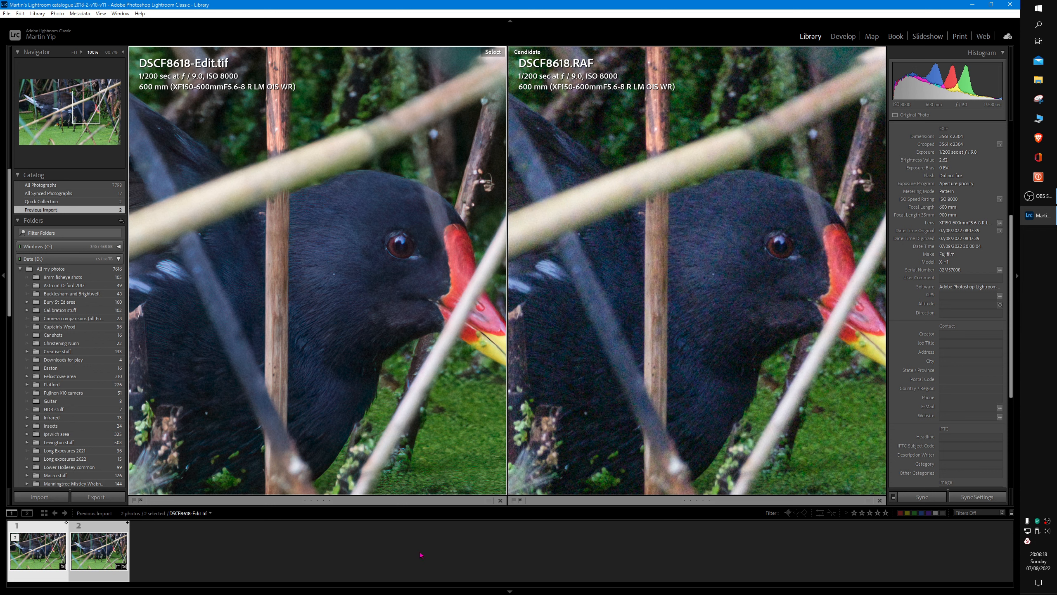
mouse_move(367, 339)
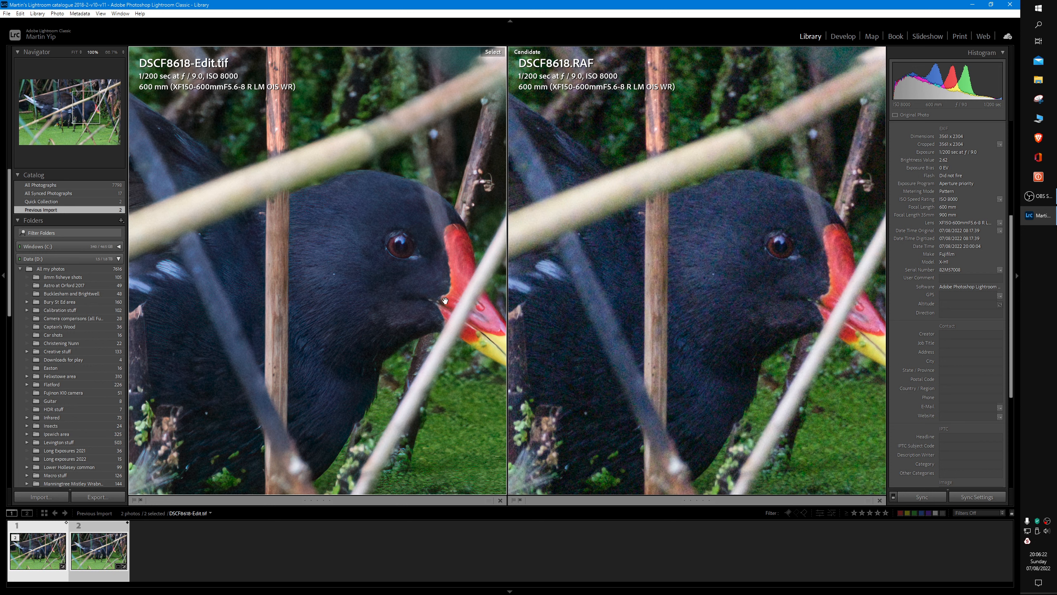
mouse_move(291, 225)
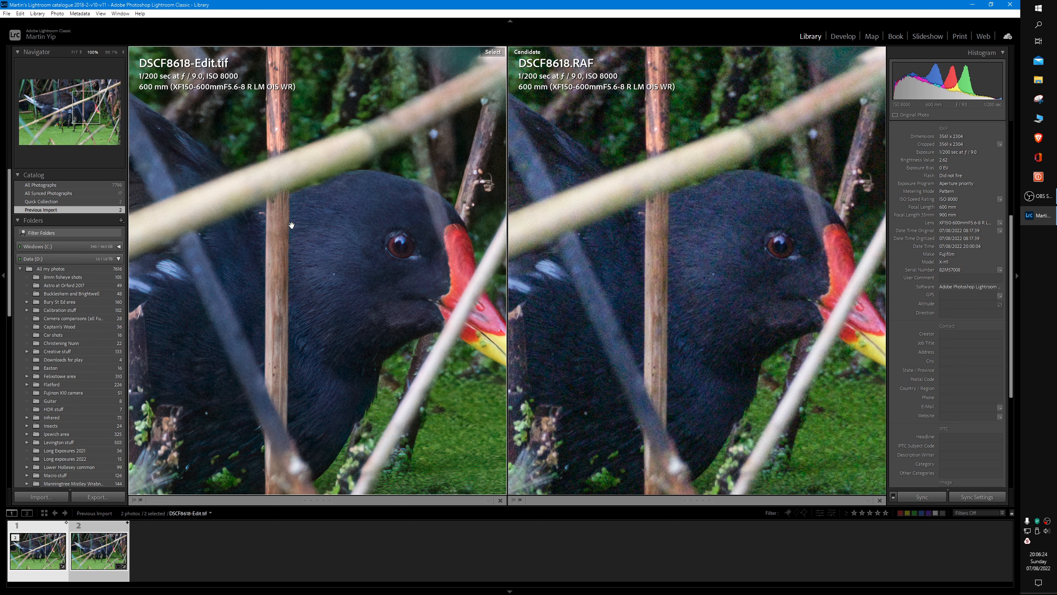
mouse_move(108, 71)
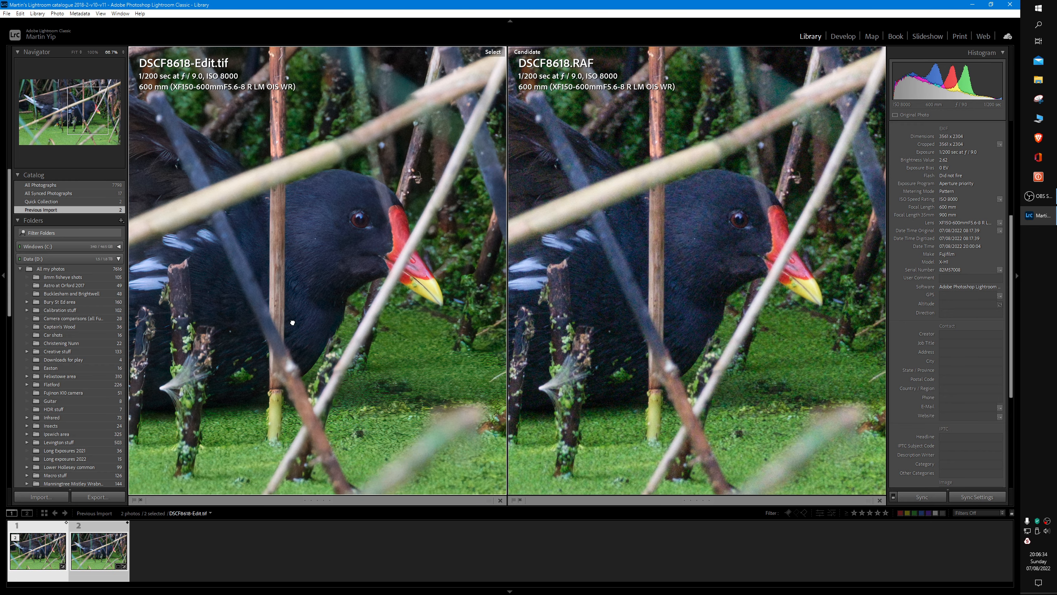
mouse_move(596, 416)
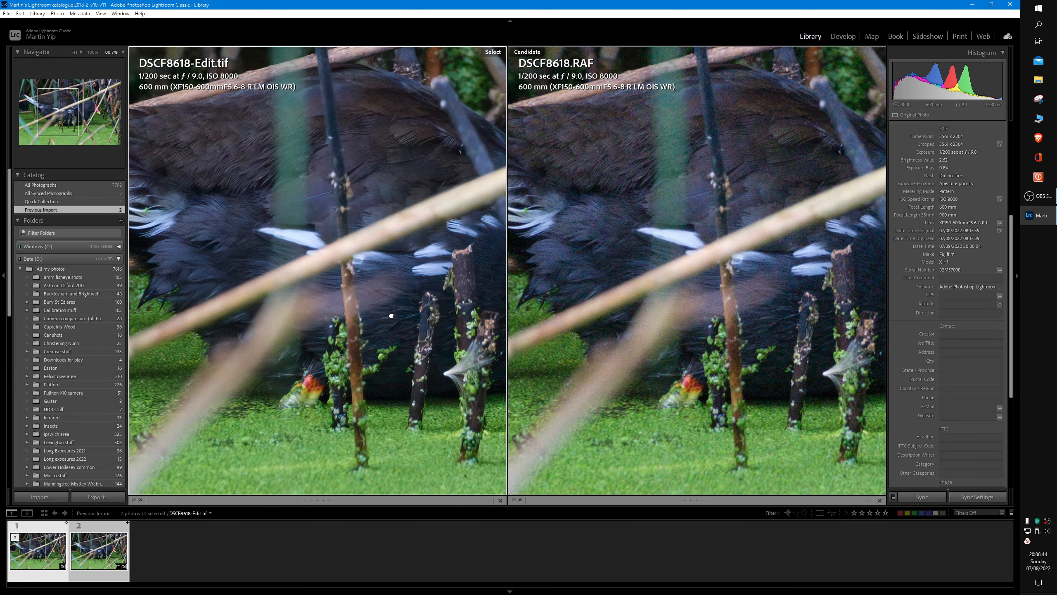
mouse_move(387, 298)
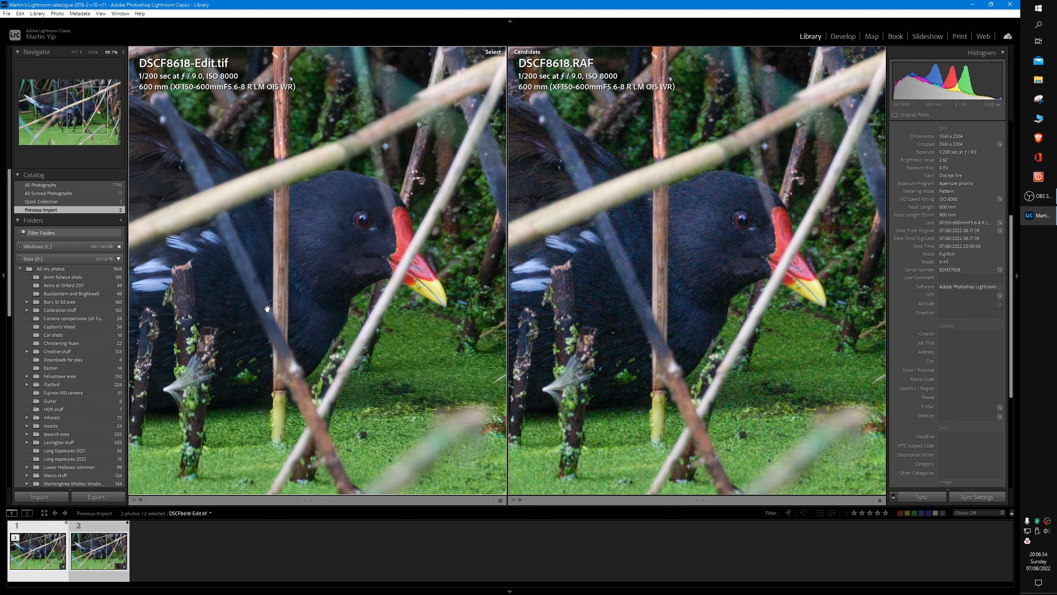
mouse_move(311, 327)
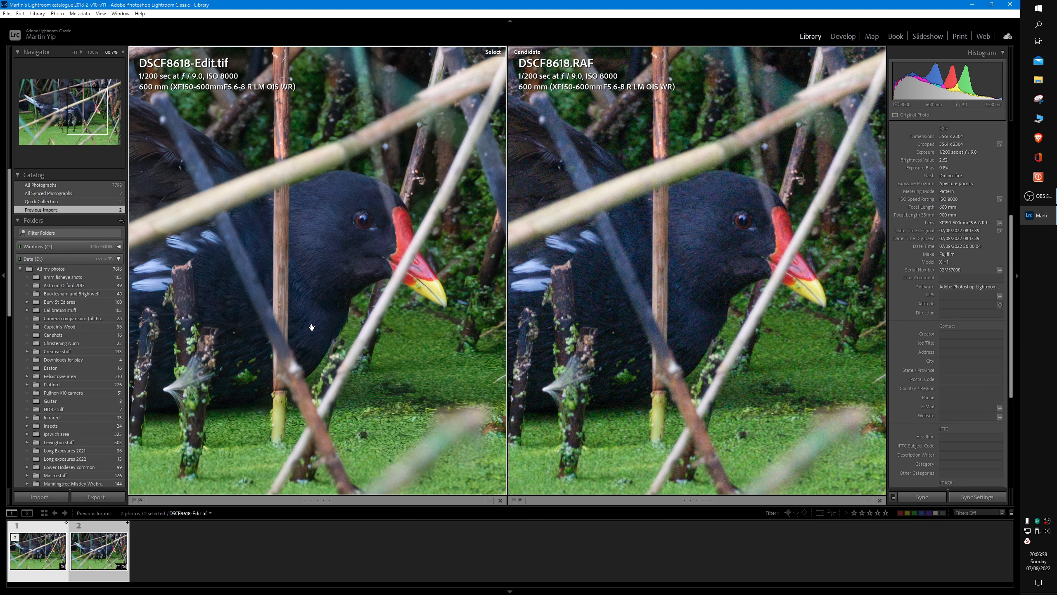
mouse_move(312, 466)
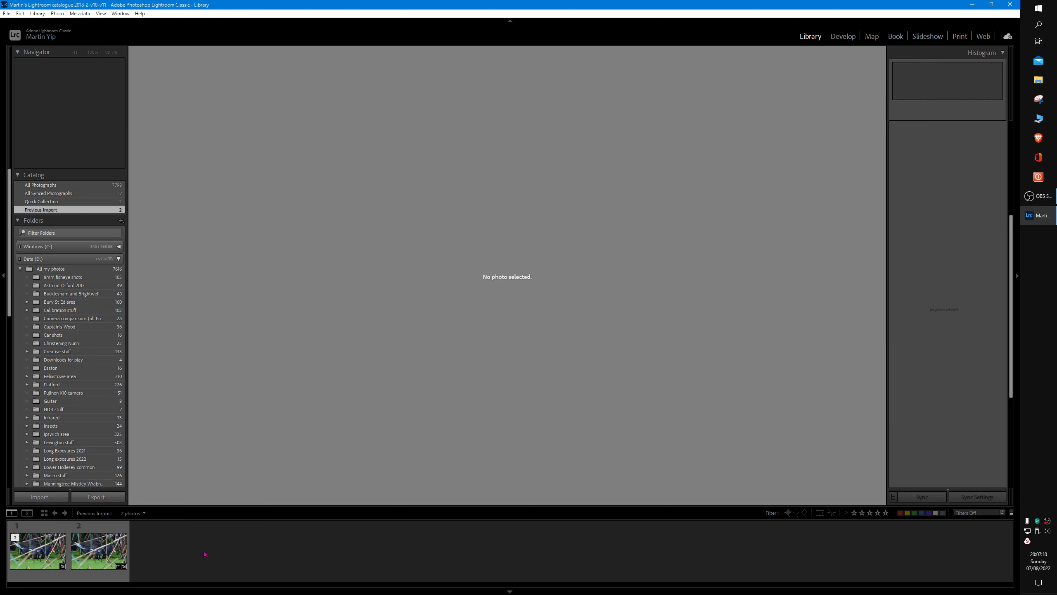
mouse_move(263, 548)
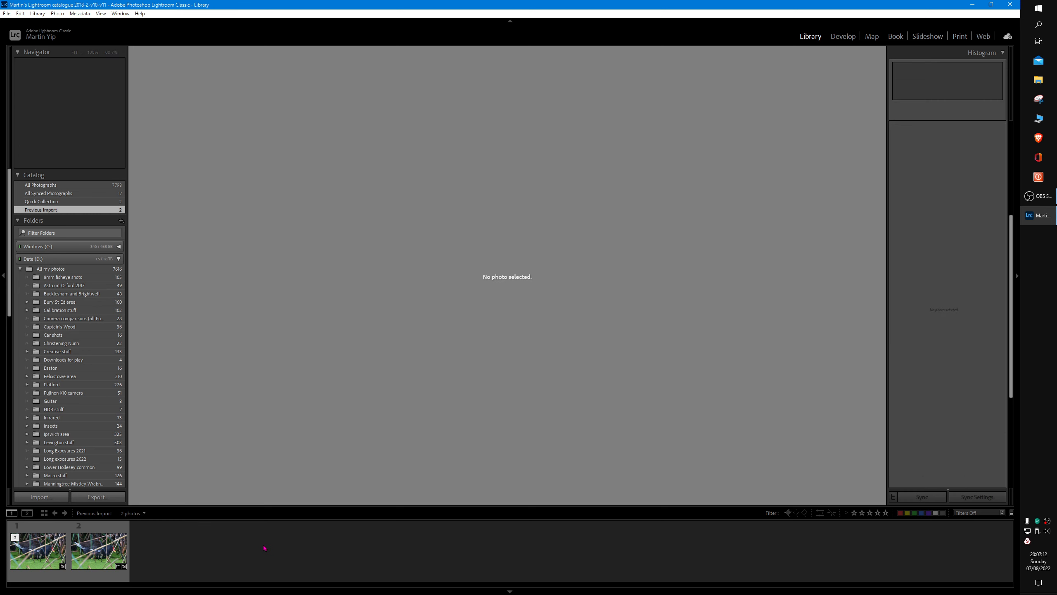
- View DSCF8618-Edit.tif alone in Loupe, with the File menu open
left_click(37, 551)
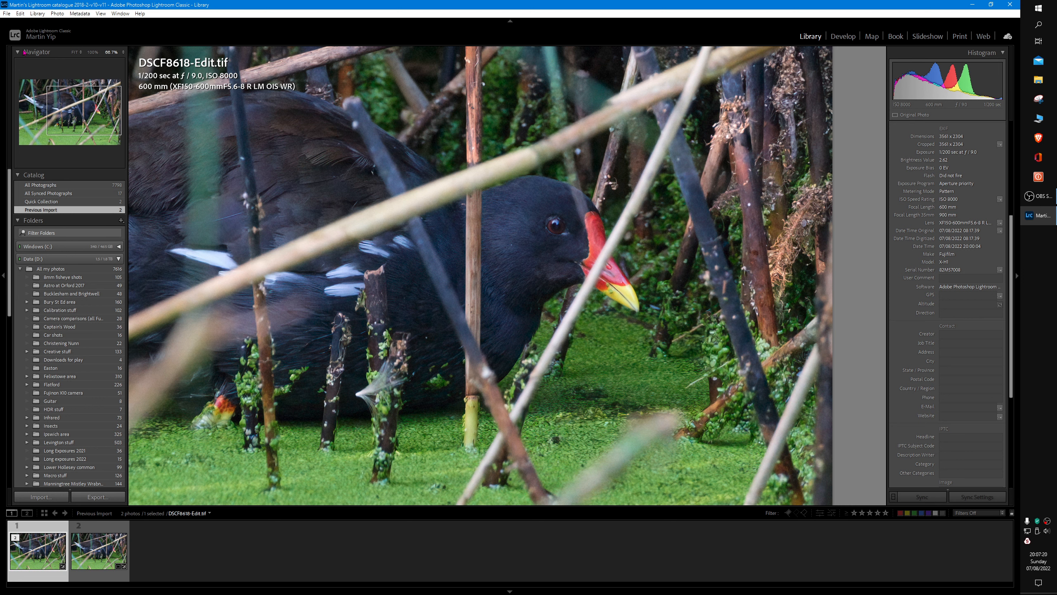
left_click(6, 13)
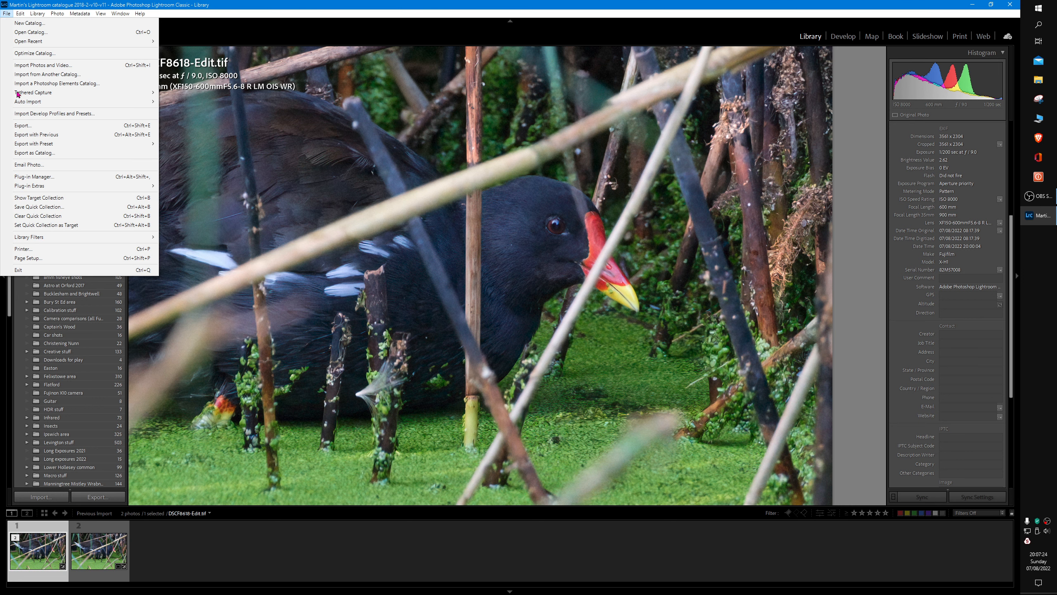
- Open the Export One File dialog for the denoised moorhen TIFF
left_click(22, 125)
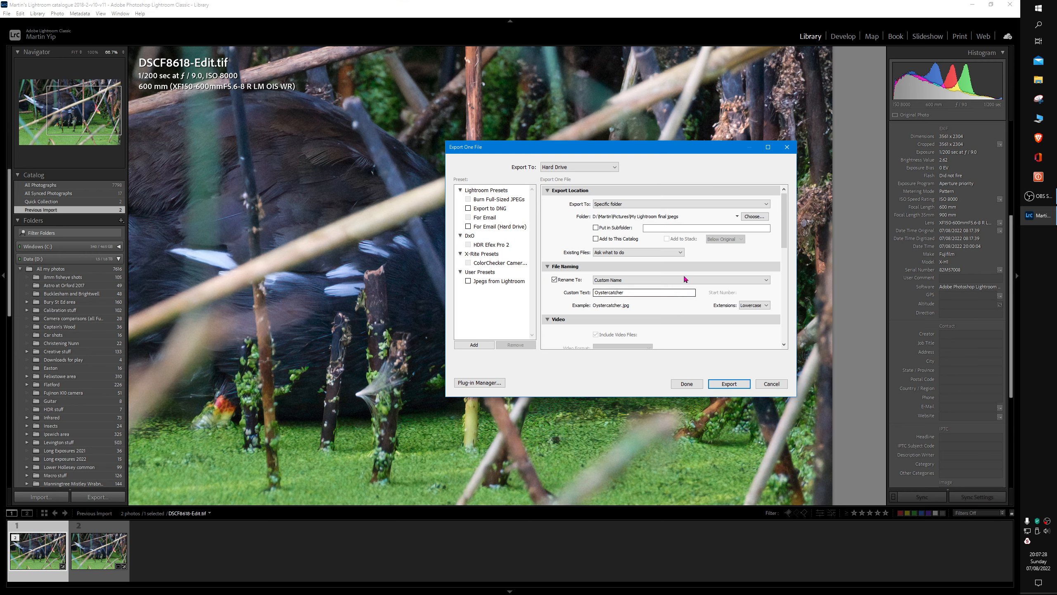
mouse_move(767, 415)
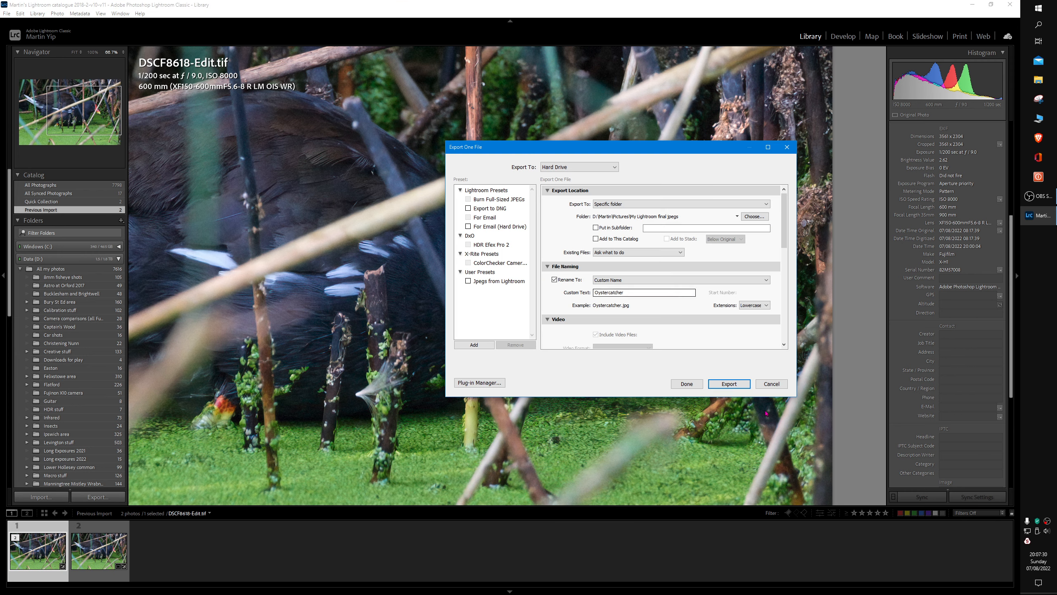